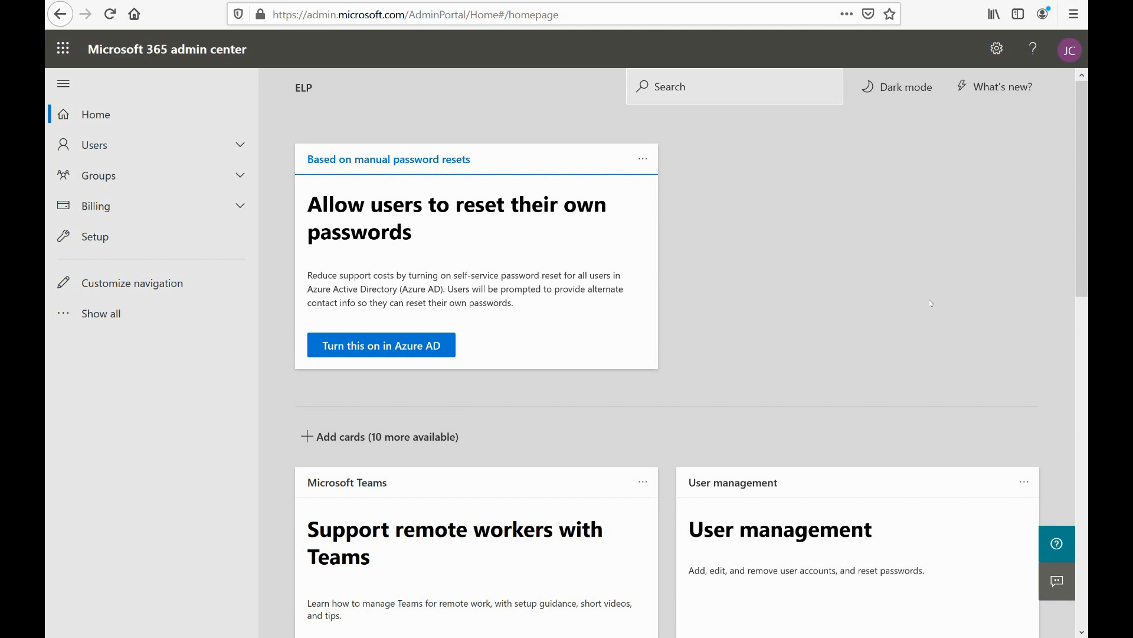
pyautogui.moveTo(931, 302)
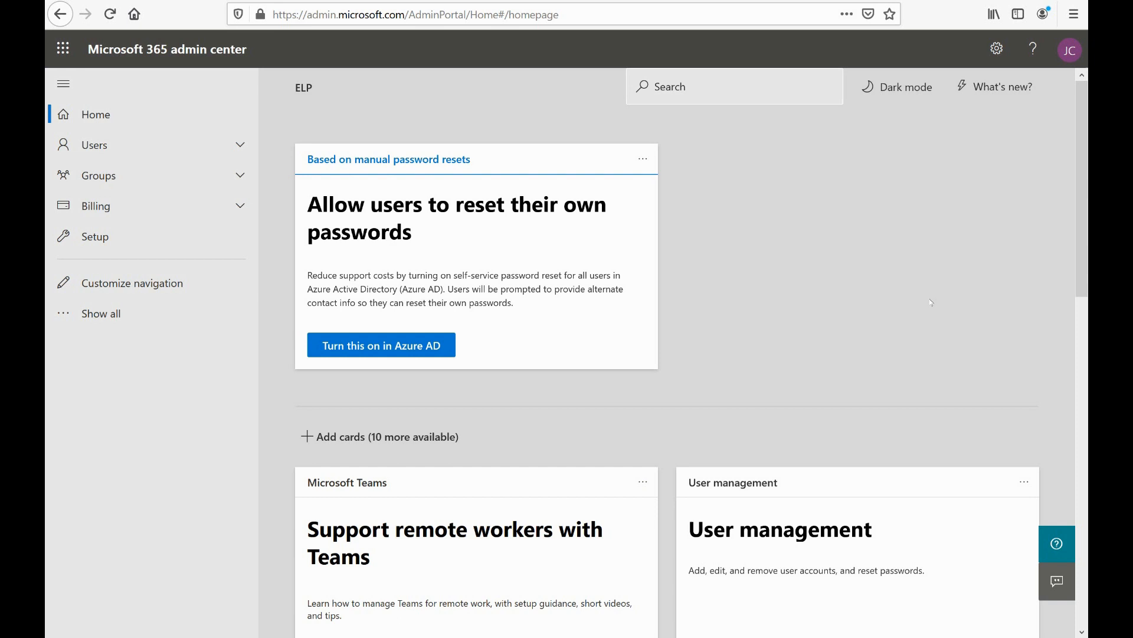
pyautogui.moveTo(270, 220)
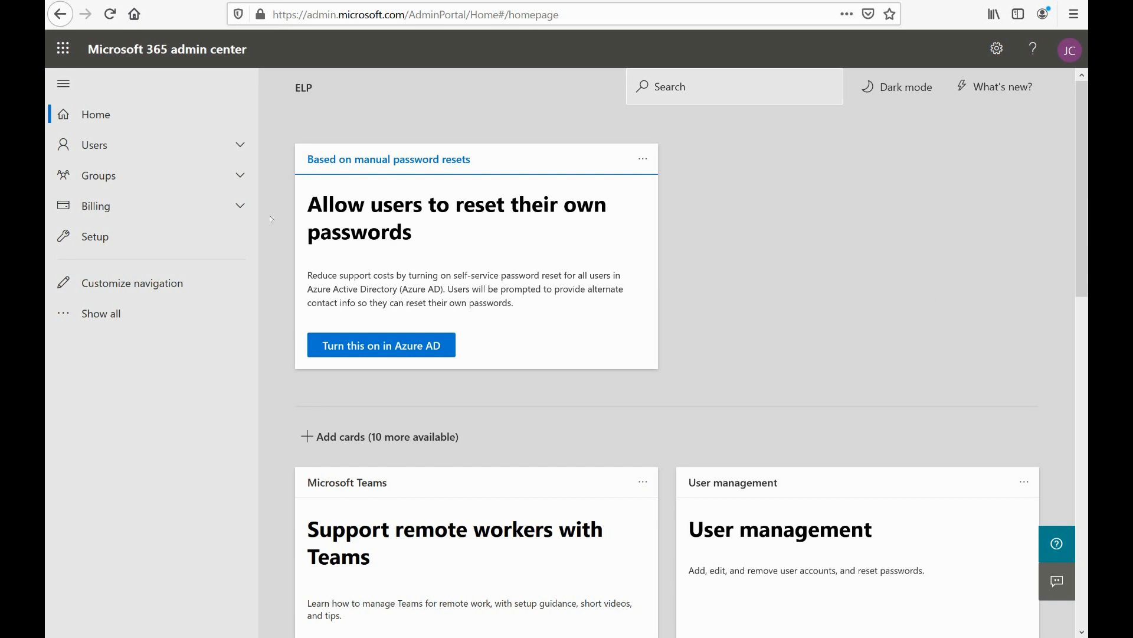
# Expand the Billing section in the left navigation to list its pages.
pyautogui.click(96, 205)
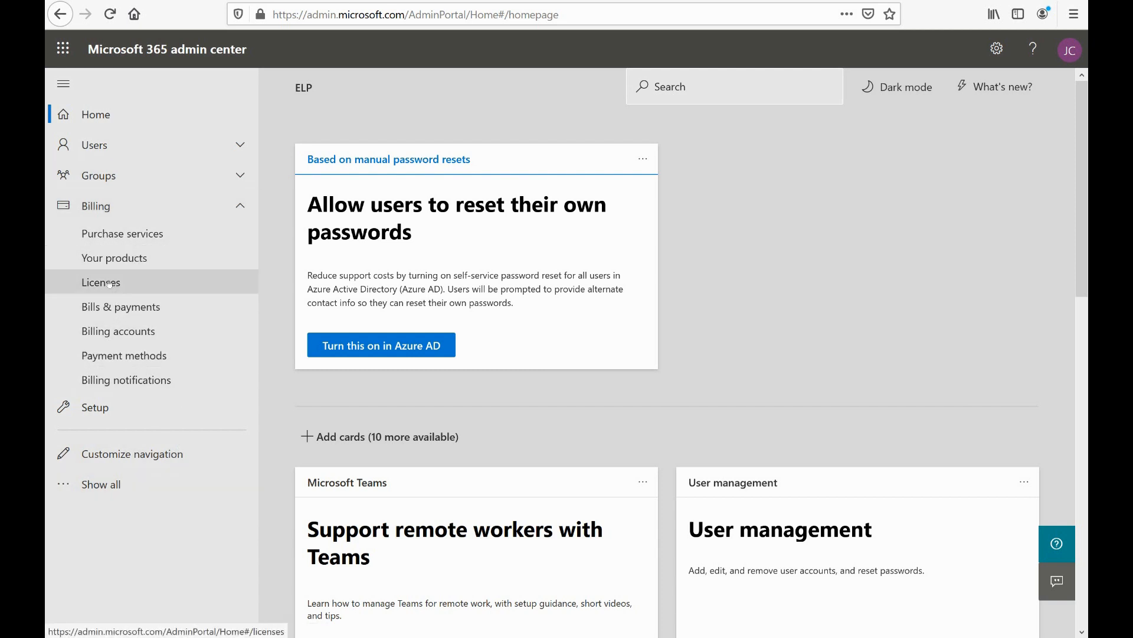
# Show the Licenses page with the Enterprise Mobility + Security E5 and Office 365 E5 subscriptions.
pyautogui.click(100, 282)
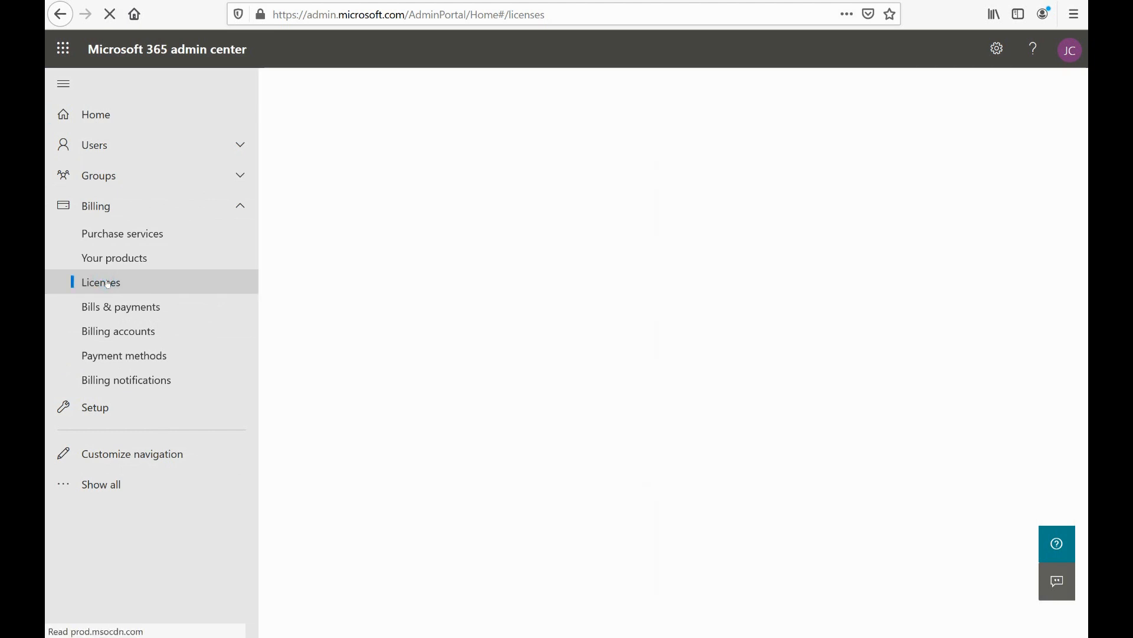
pyautogui.click(100, 282)
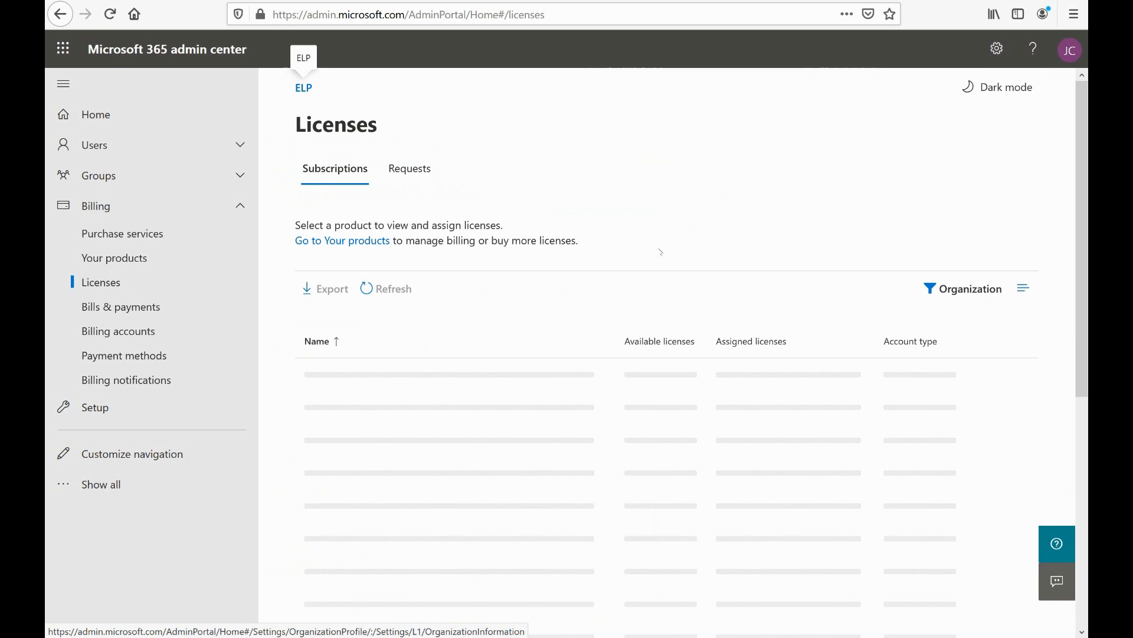
pyautogui.moveTo(659, 261)
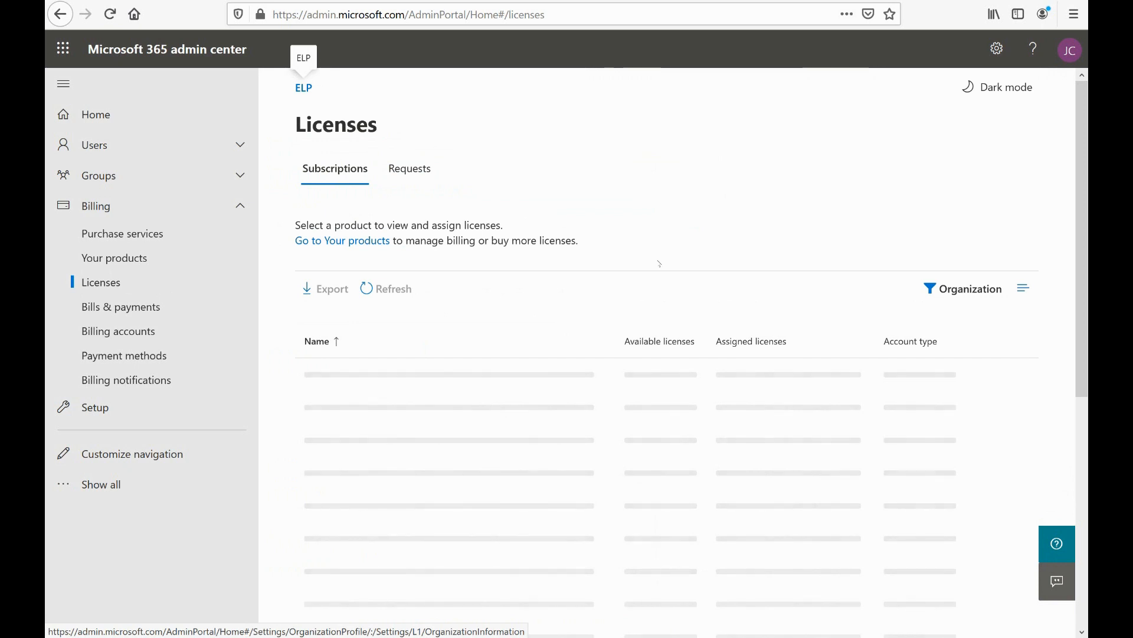
pyautogui.scroll(-3)
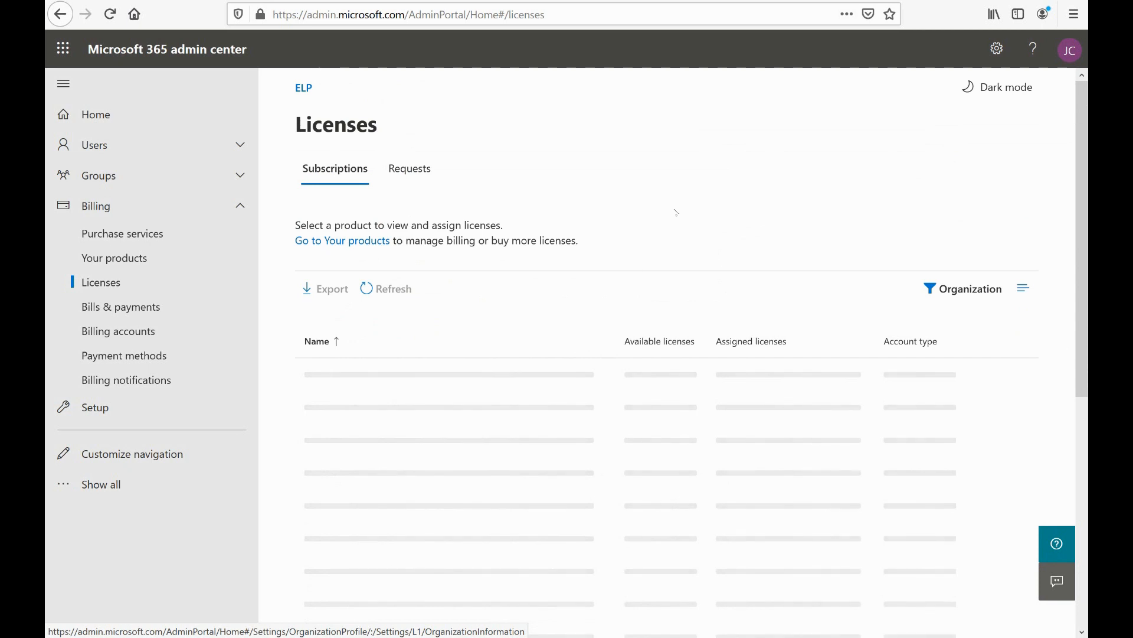
pyautogui.moveTo(660, 235)
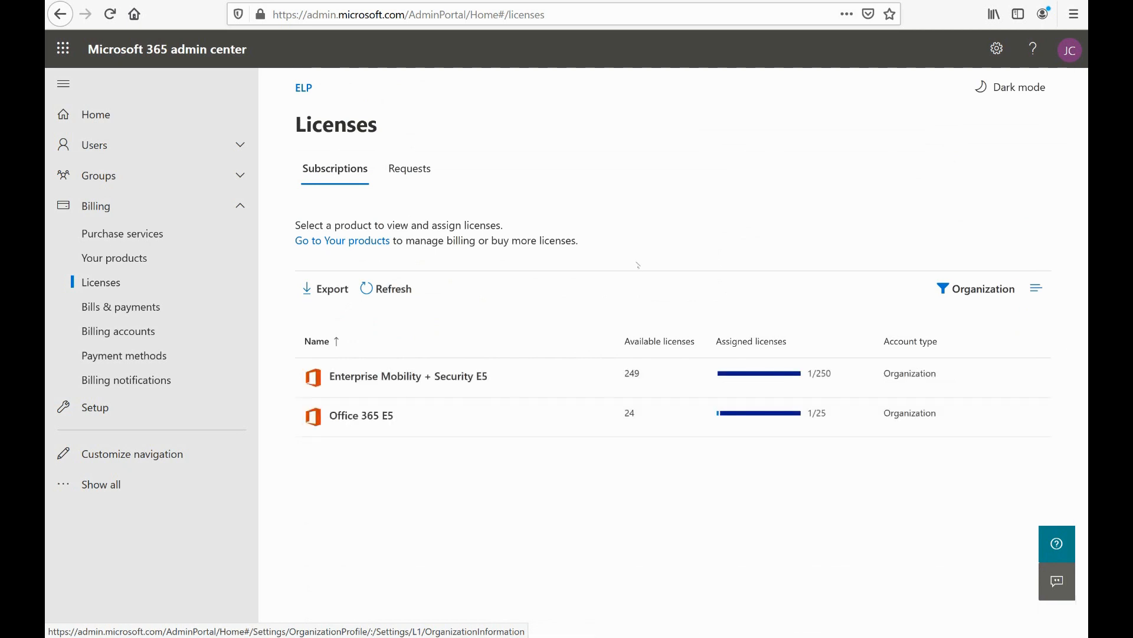
pyautogui.moveTo(407, 376)
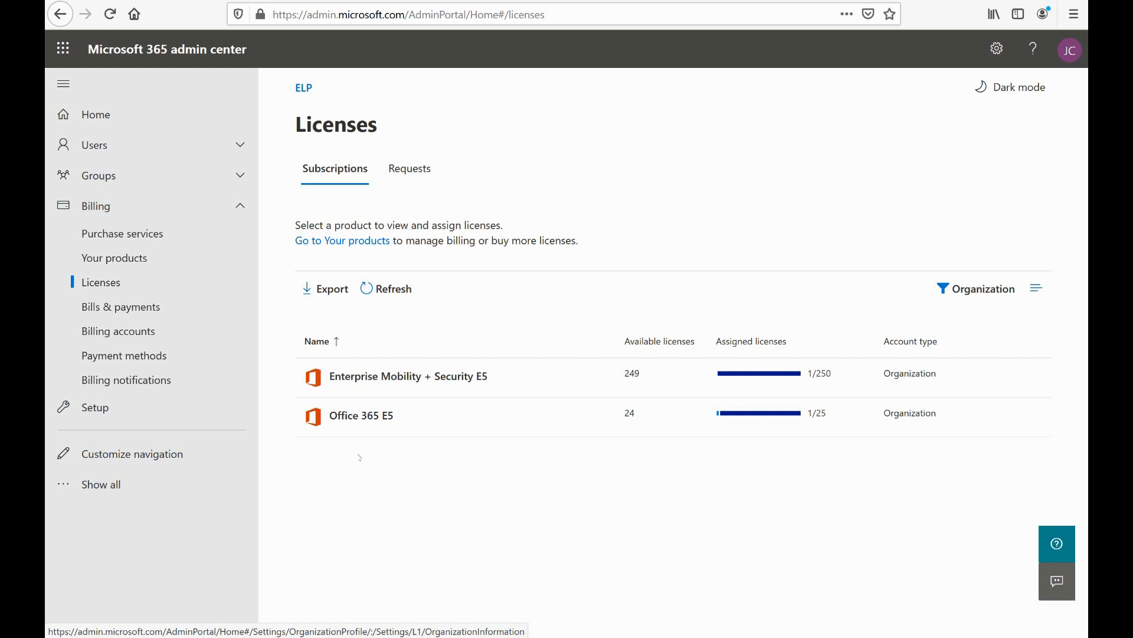
pyautogui.moveTo(368, 461)
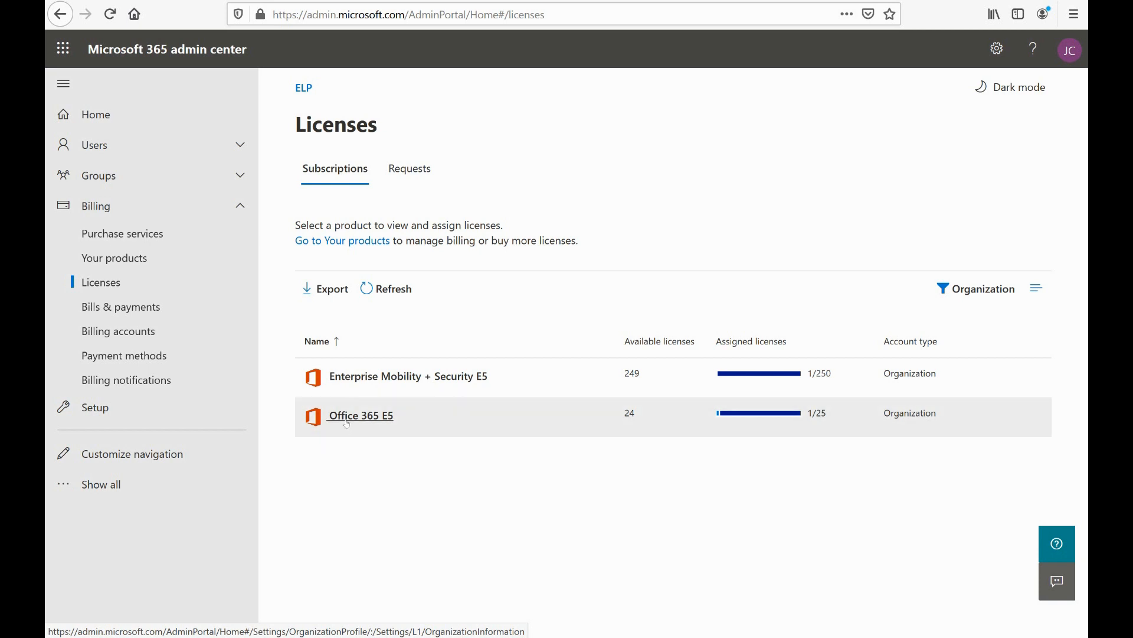
# View the Office 365 E5 license details (24 available, one assigned) and back out of assigning licenses.
pyautogui.click(359, 415)
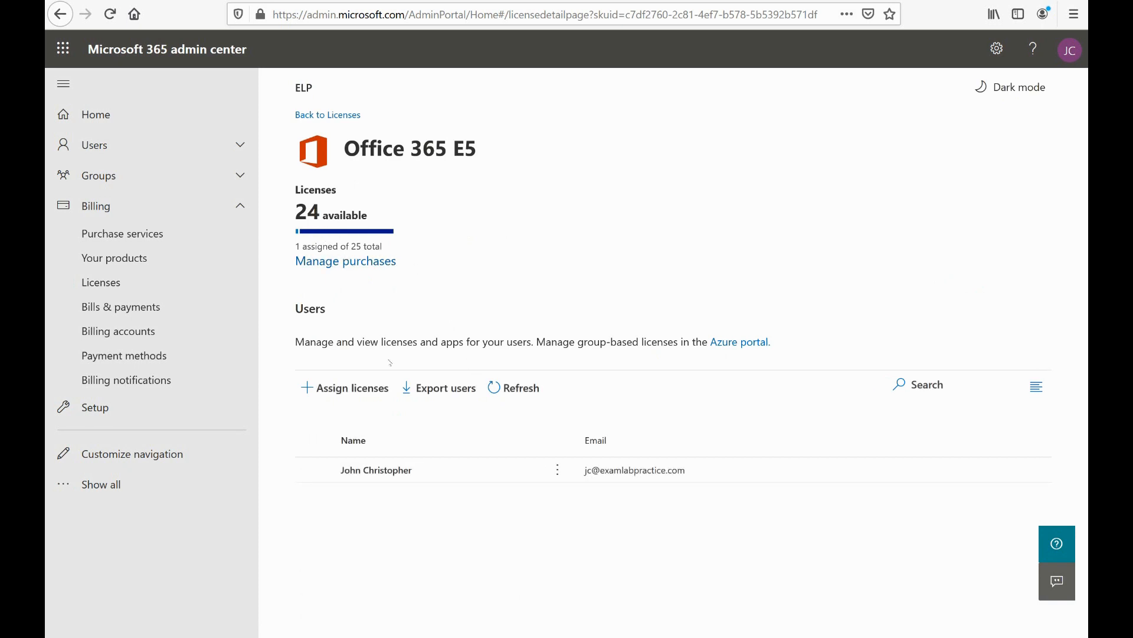
pyautogui.moveTo(435, 315)
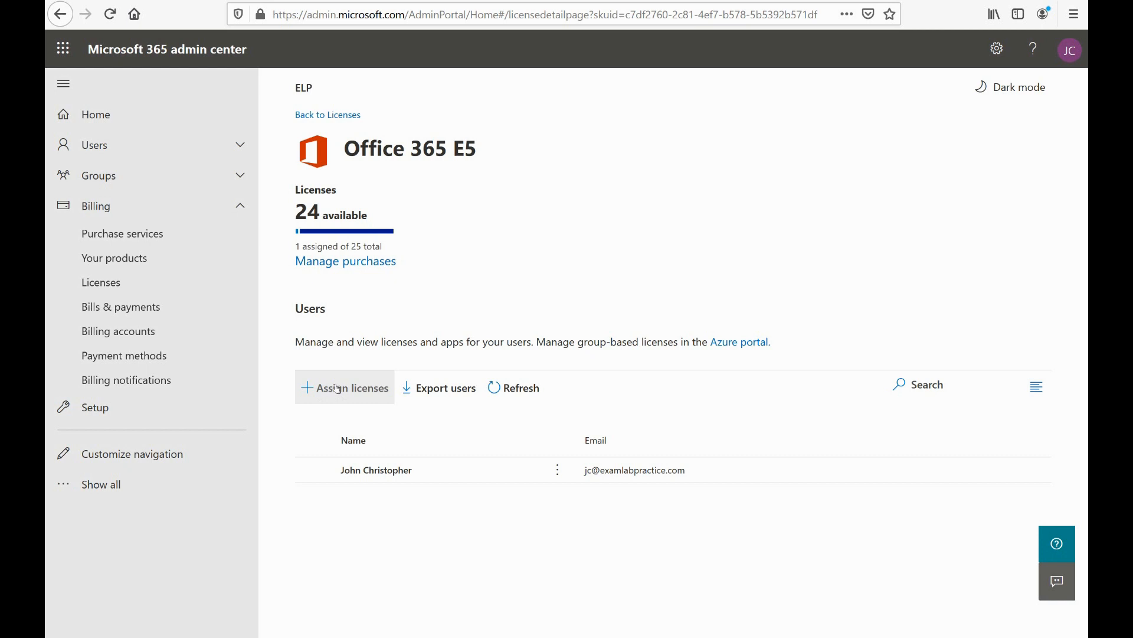
pyautogui.click(352, 388)
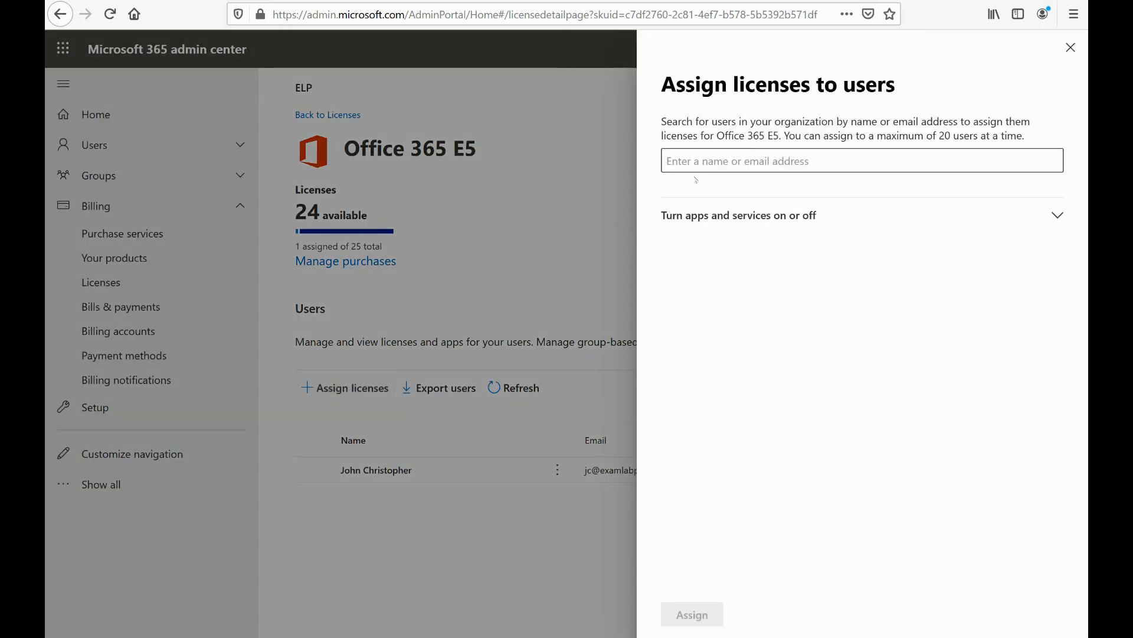
pyautogui.click(1071, 47)
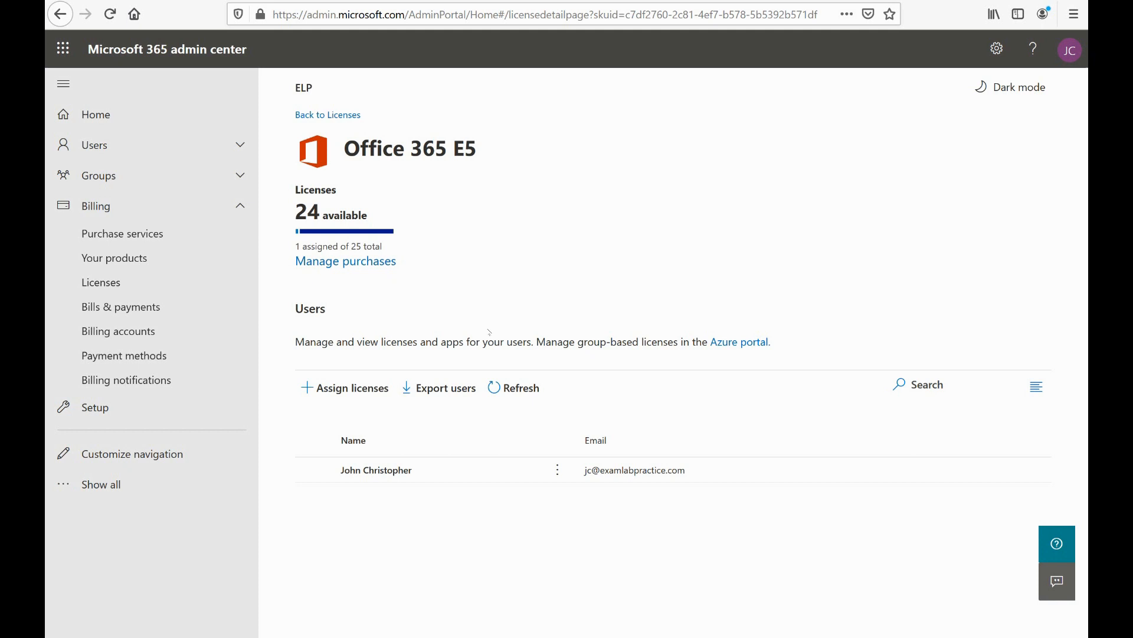
pyautogui.moveTo(514, 341)
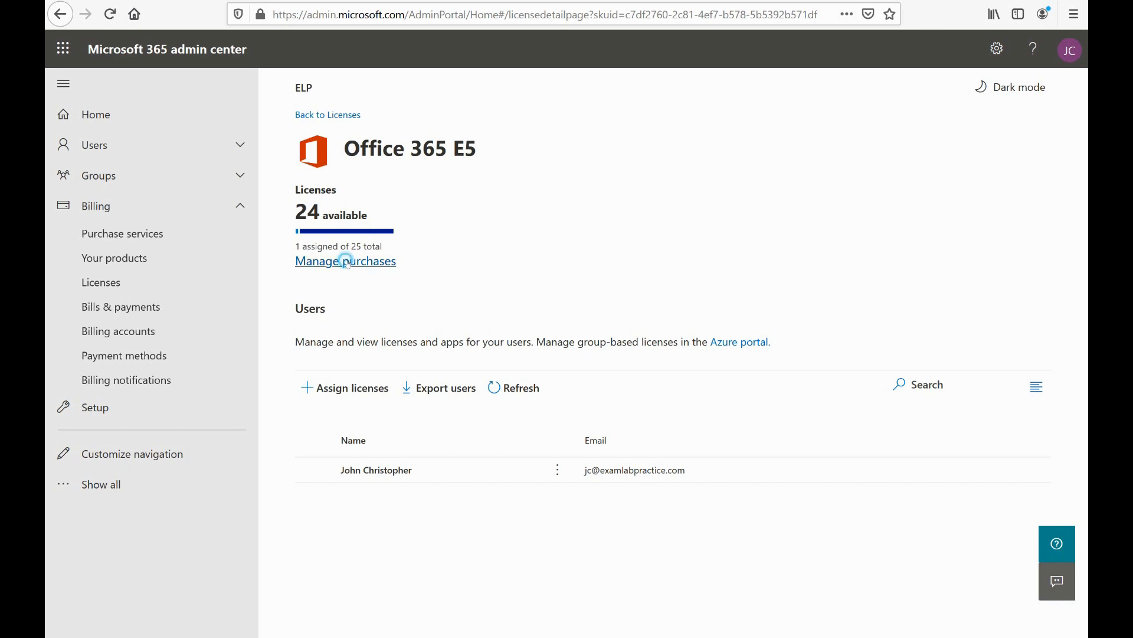
# Go to Purchase services via Manage purchases and browse the Microsoft 365 plan cards.
pyautogui.click(345, 261)
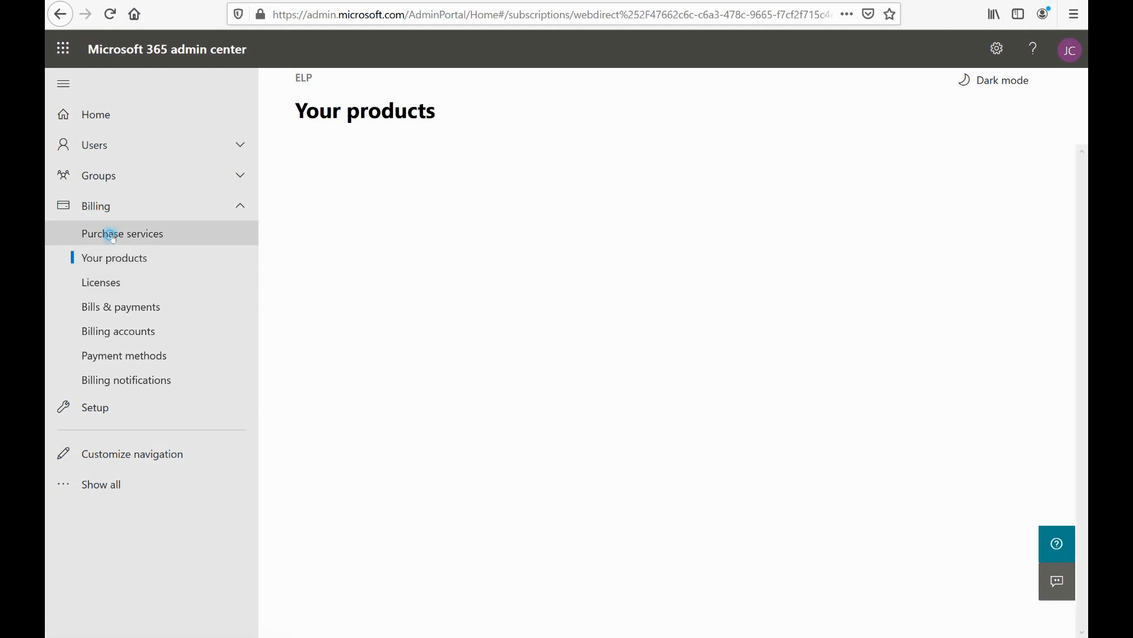
pyautogui.click(122, 233)
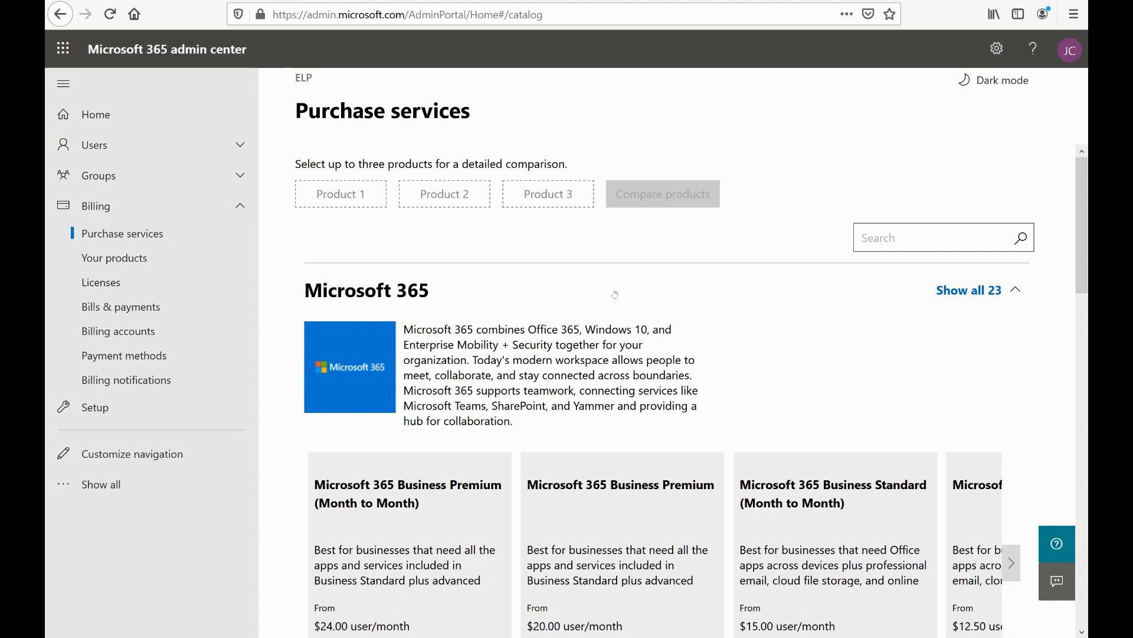
pyautogui.moveTo(735, 365)
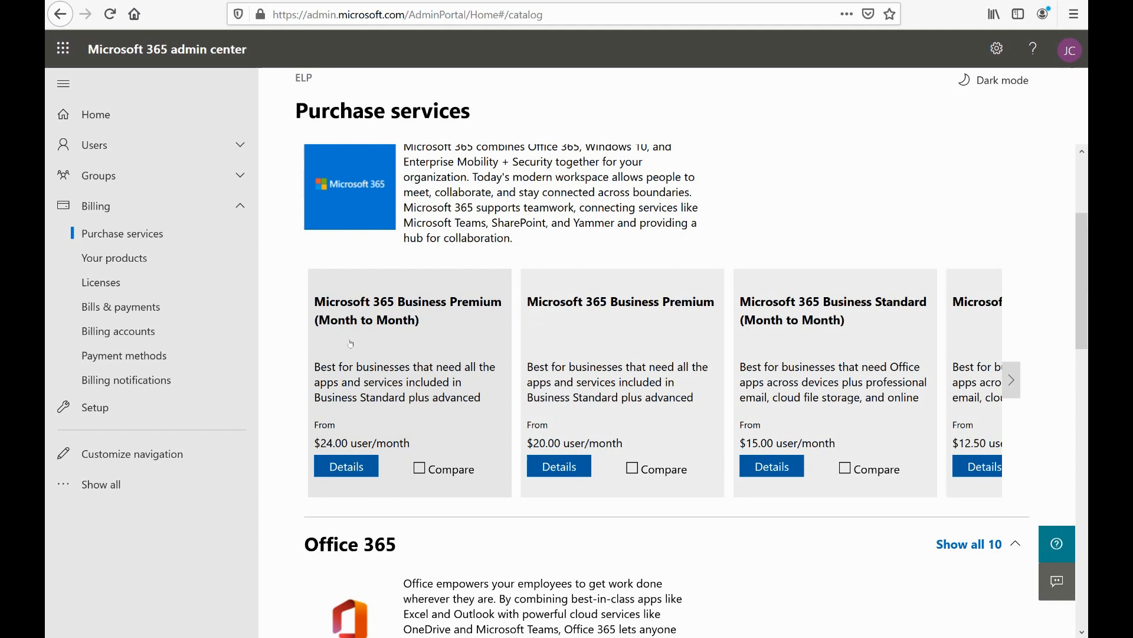
pyautogui.moveTo(856, 411)
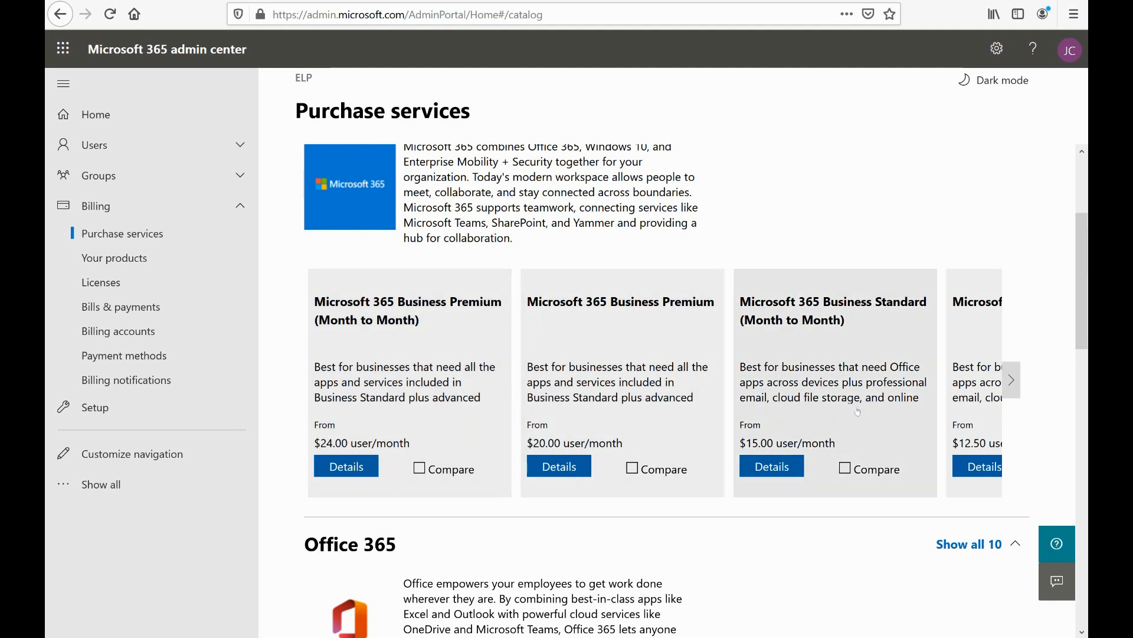
pyautogui.click(1011, 379)
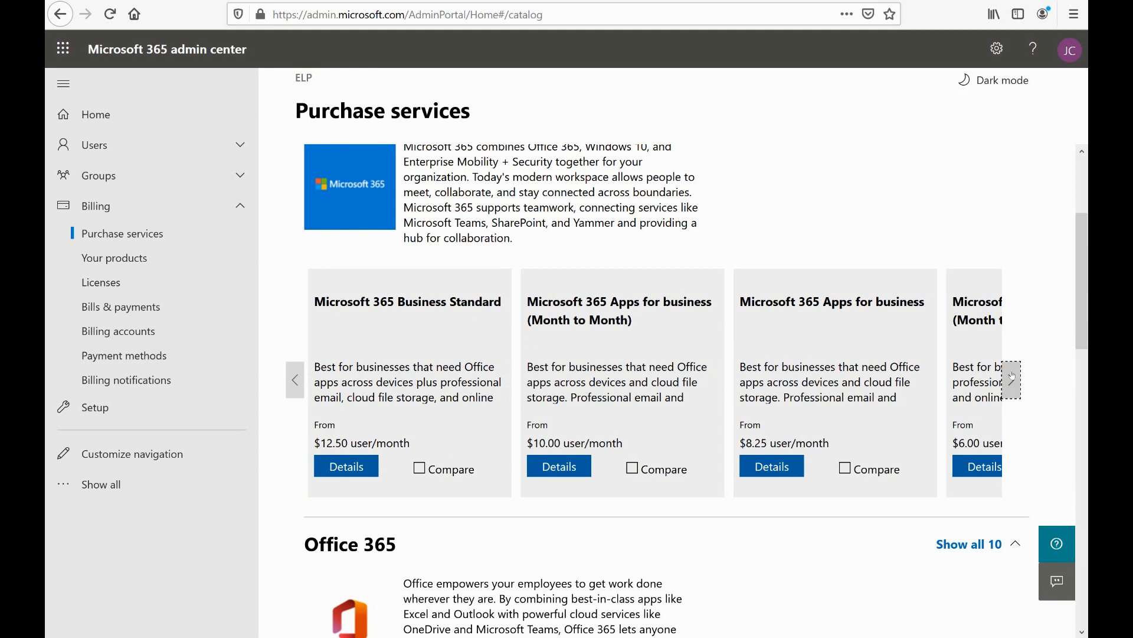
pyautogui.click(1012, 379)
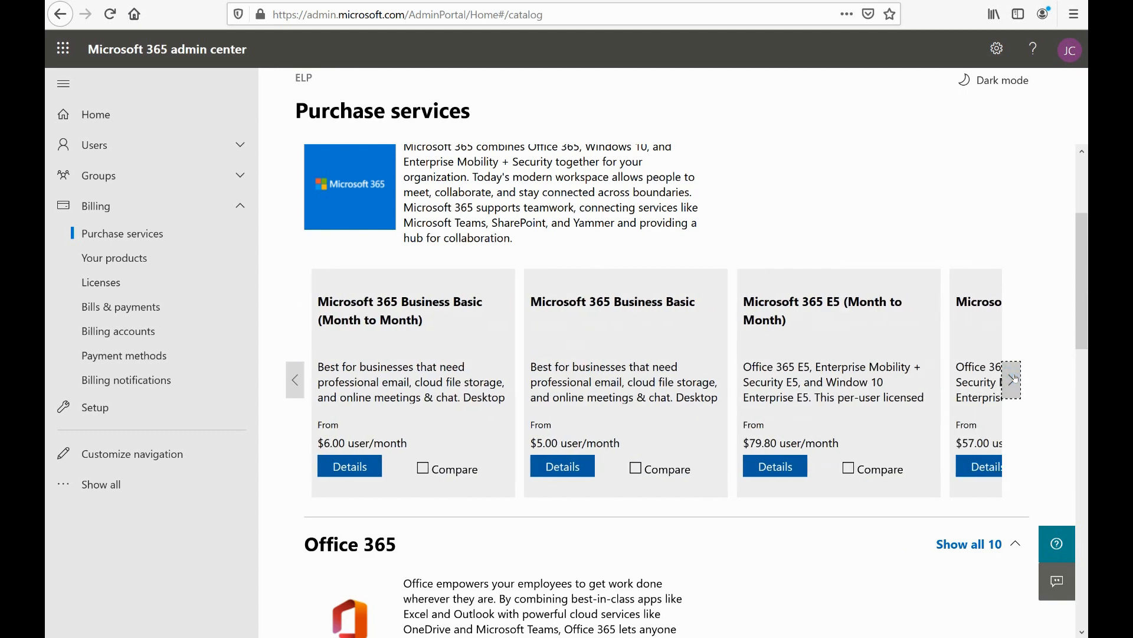
pyautogui.scroll(-3)
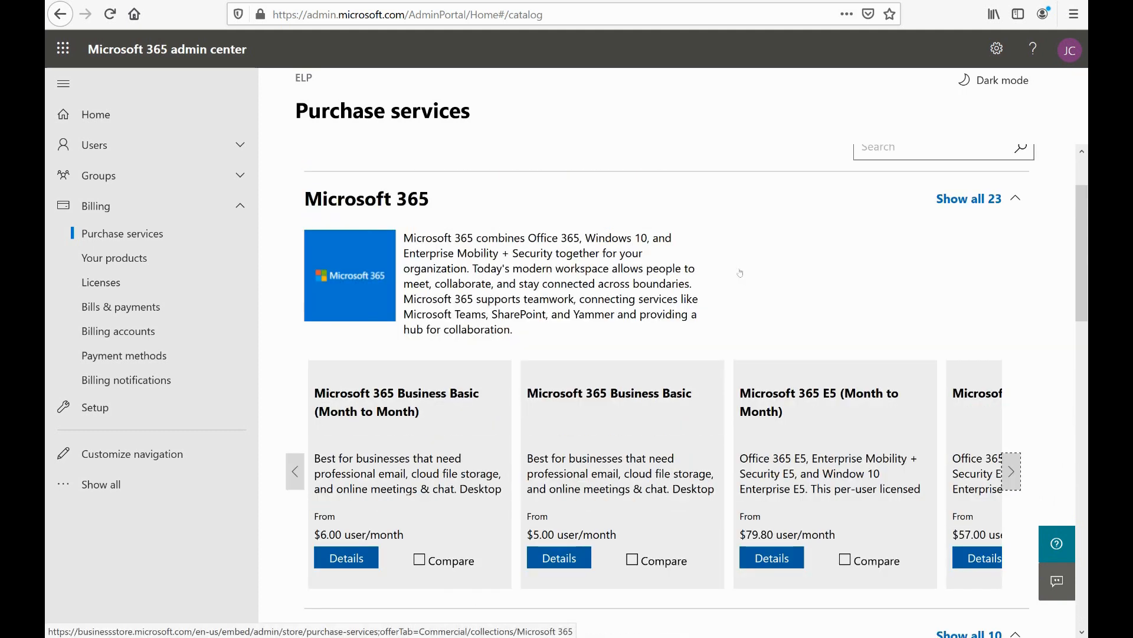
# Browse further through the Office 365 plans and business apps offerings in the catalog.
pyautogui.scroll(-3)
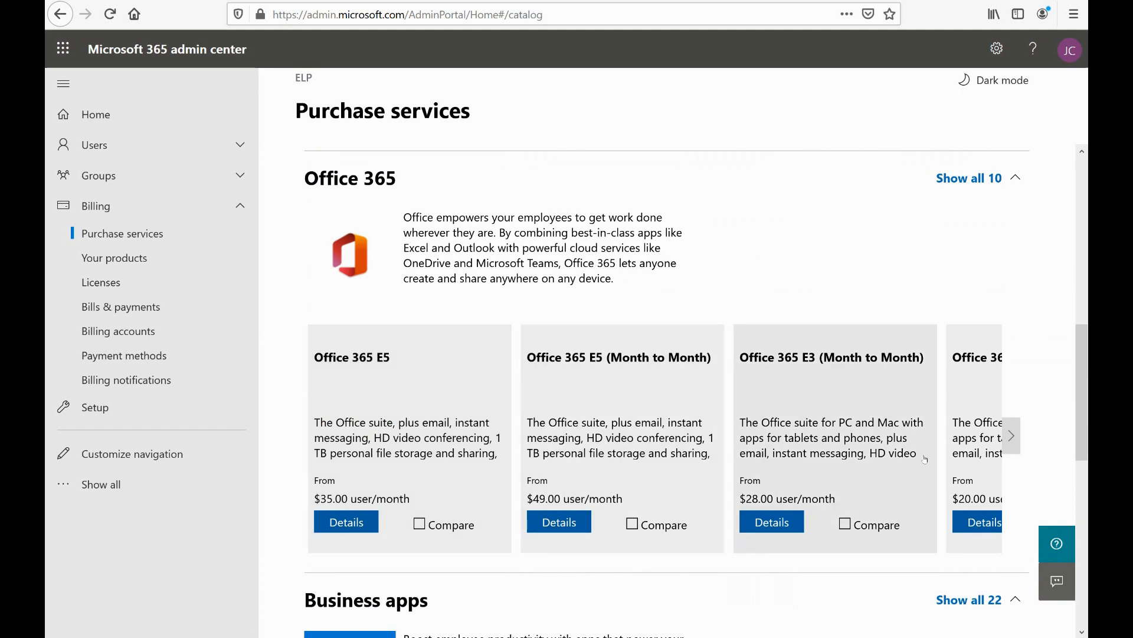
pyautogui.click(1011, 436)
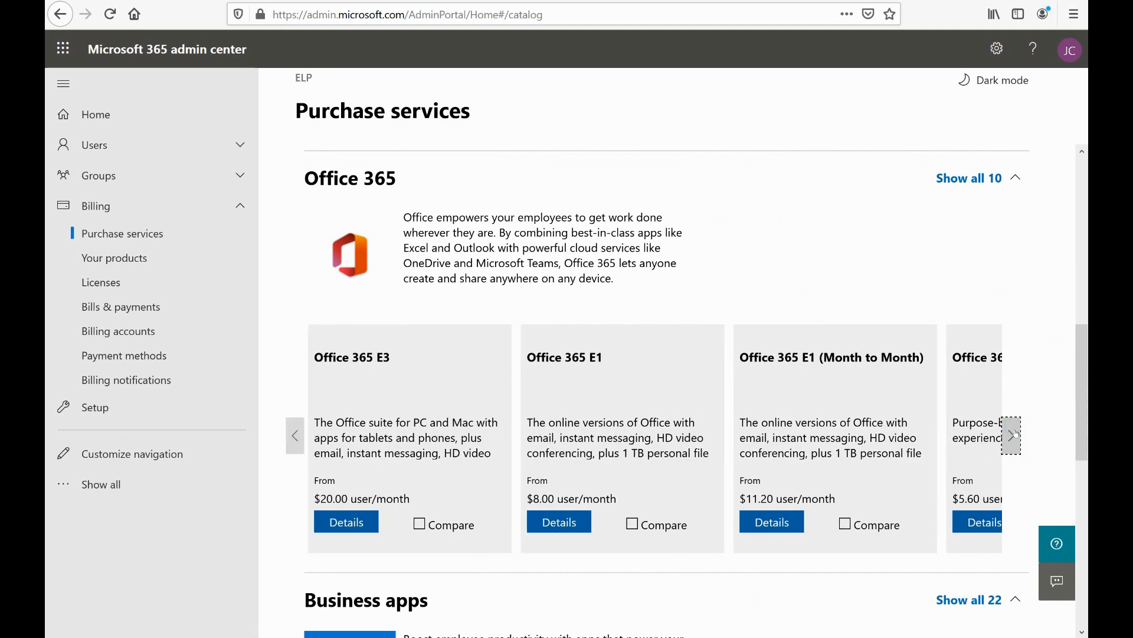
pyautogui.click(1011, 435)
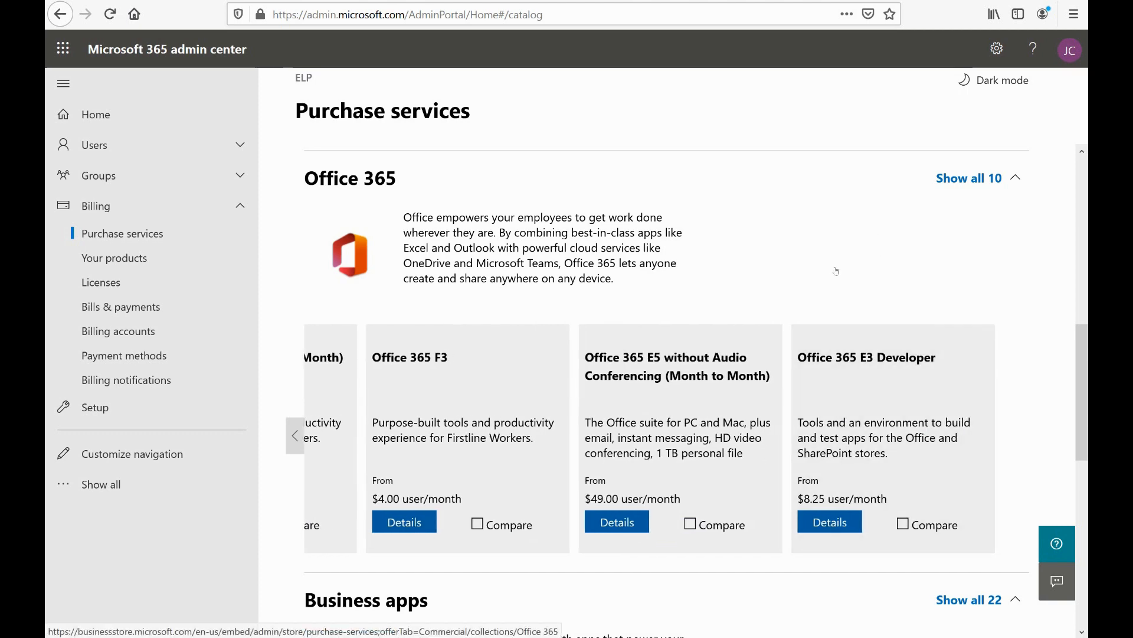
pyautogui.scroll(-3)
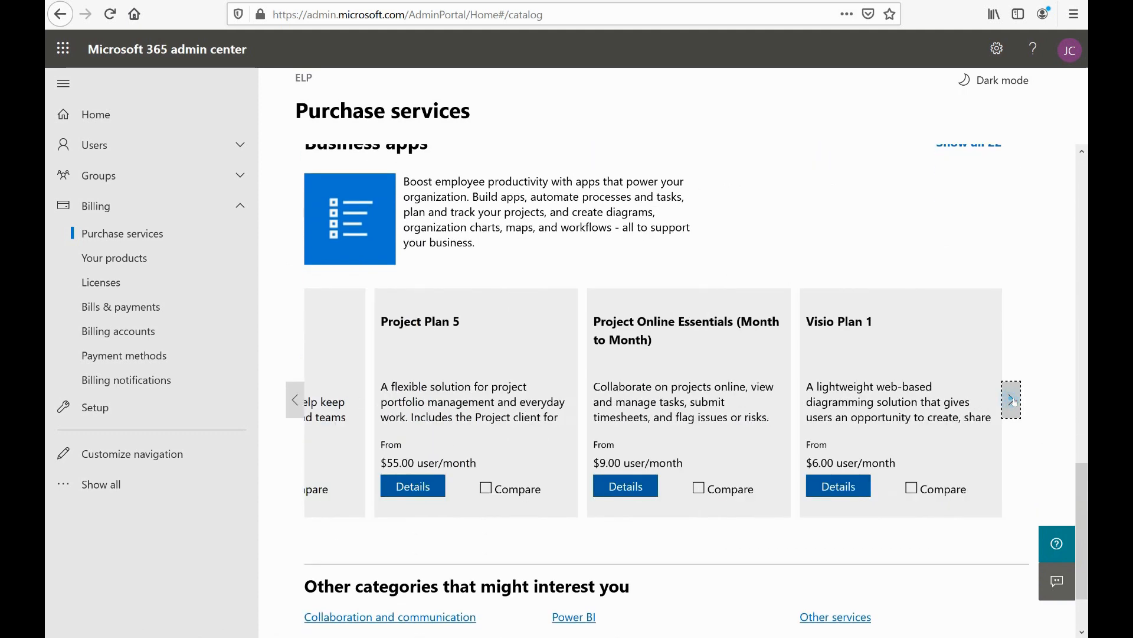
pyautogui.click(1012, 400)
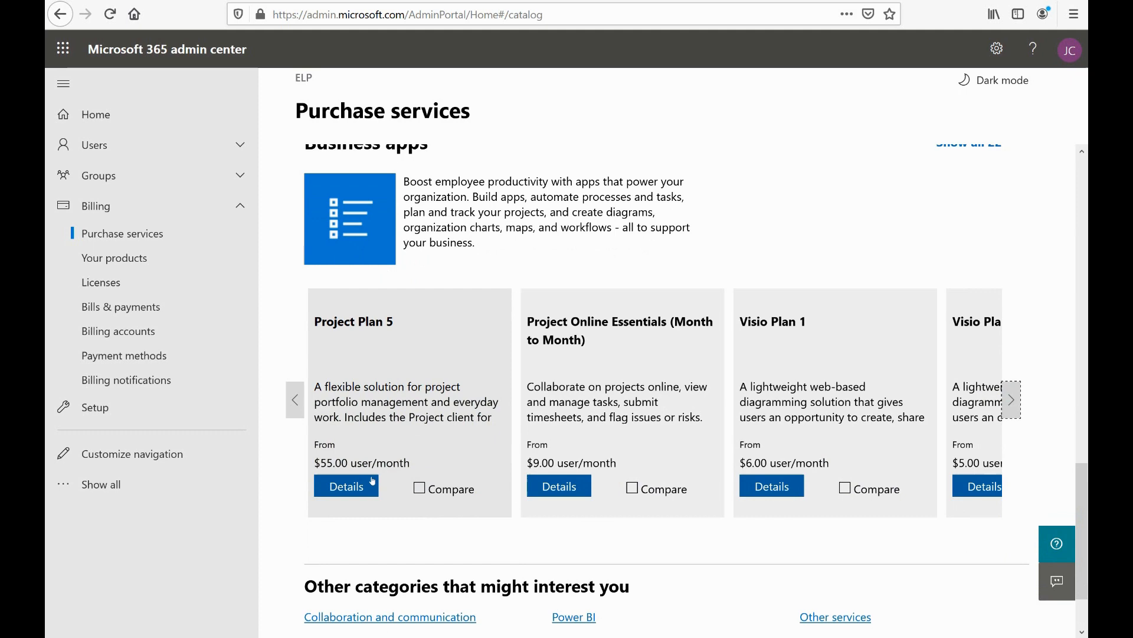
# View Project Plan 5 details and its comparison with Project Plan 3, then return to the catalog.
pyautogui.click(346, 486)
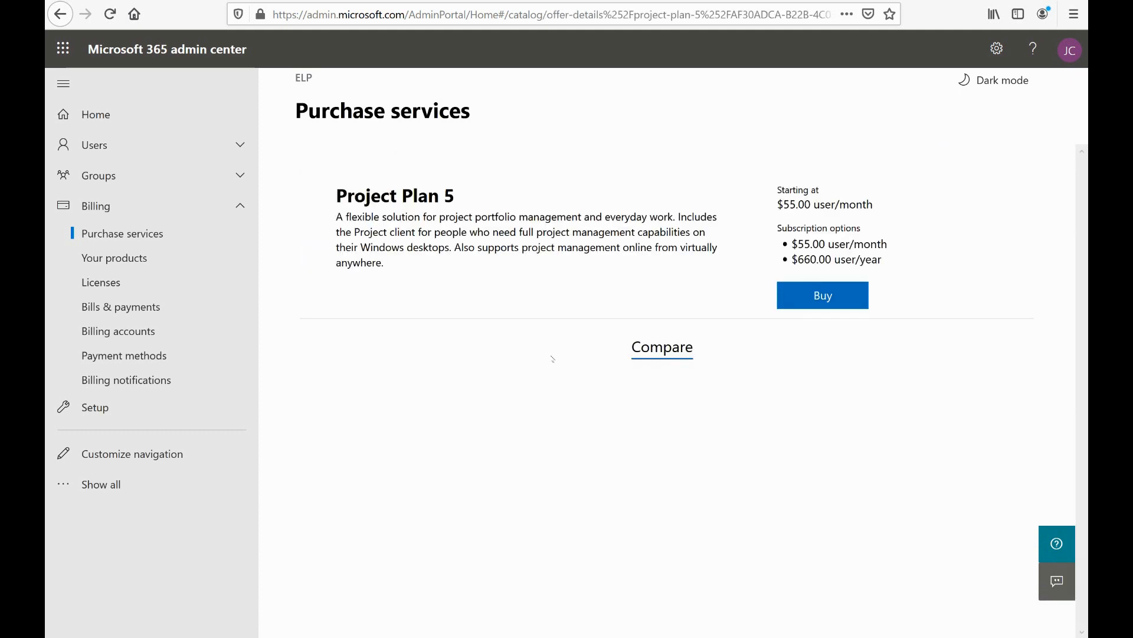
pyautogui.click(661, 347)
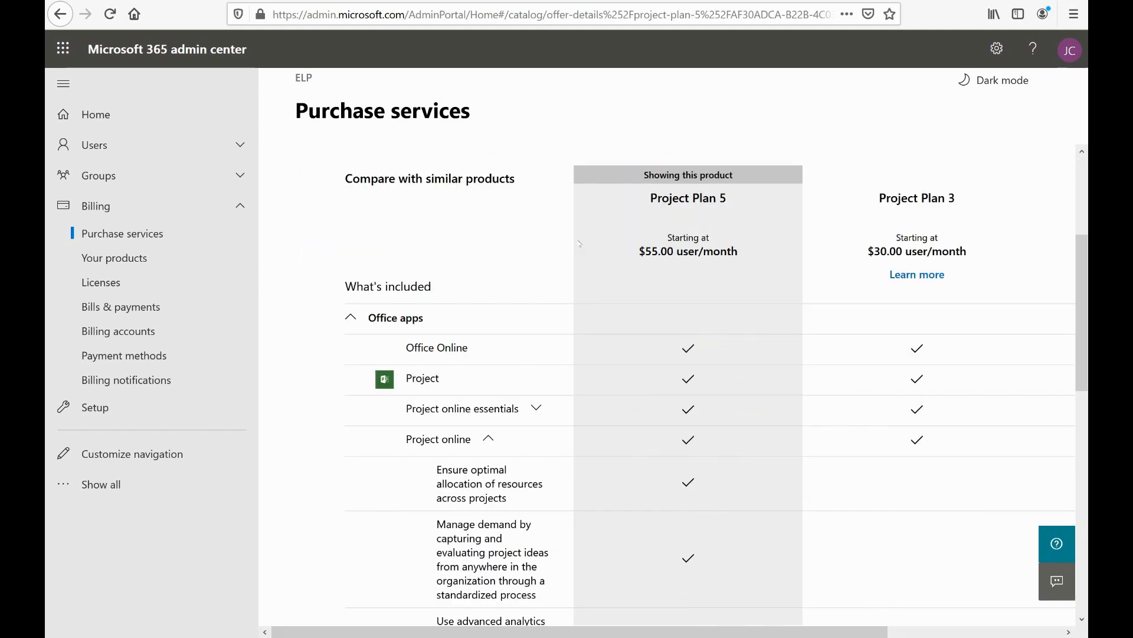
pyautogui.scroll(-3)
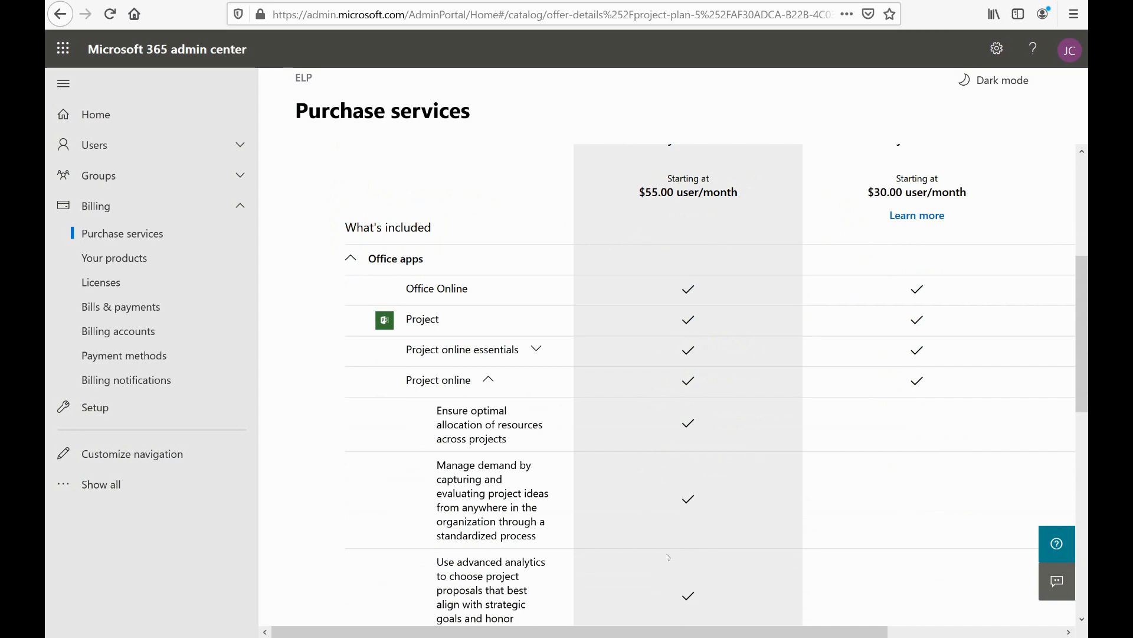
pyautogui.scroll(-3)
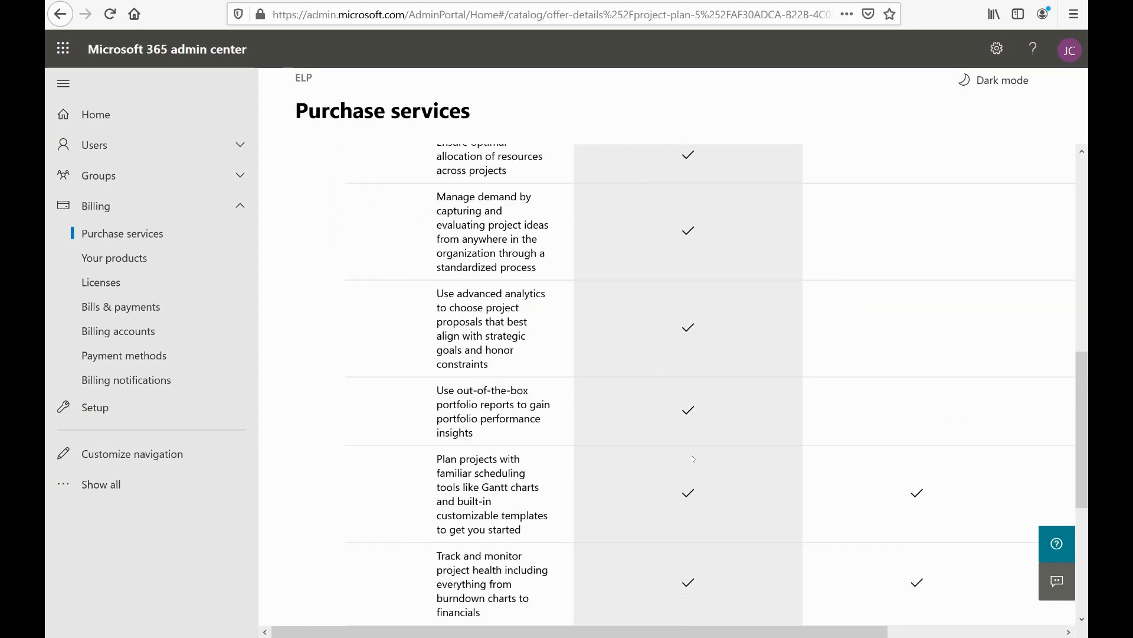
pyautogui.scroll(-3)
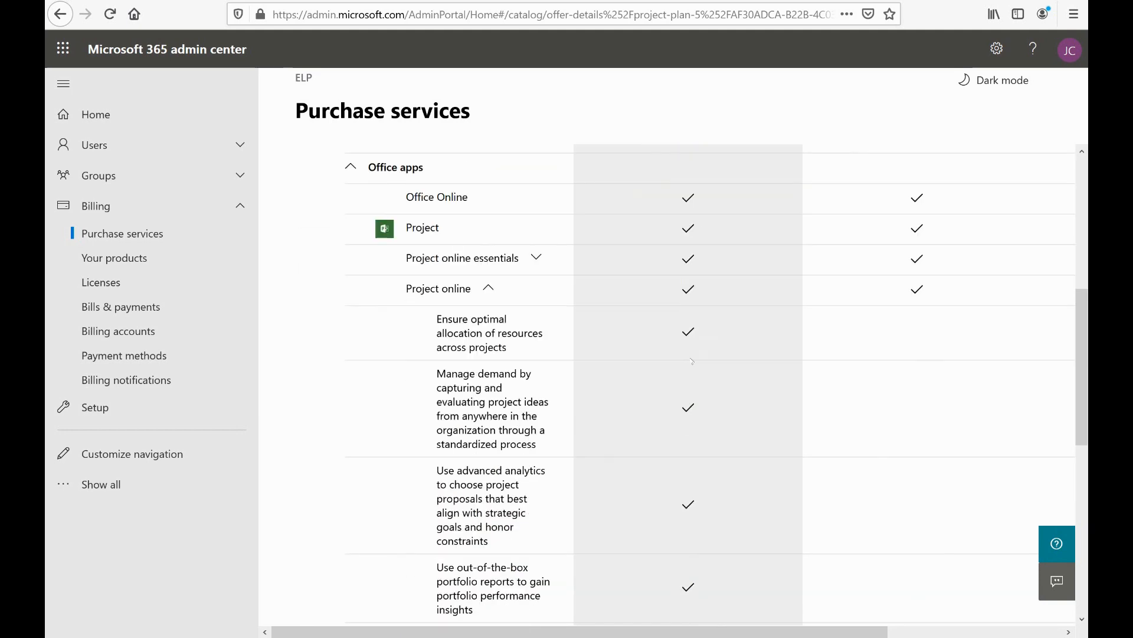
pyautogui.scroll(3)
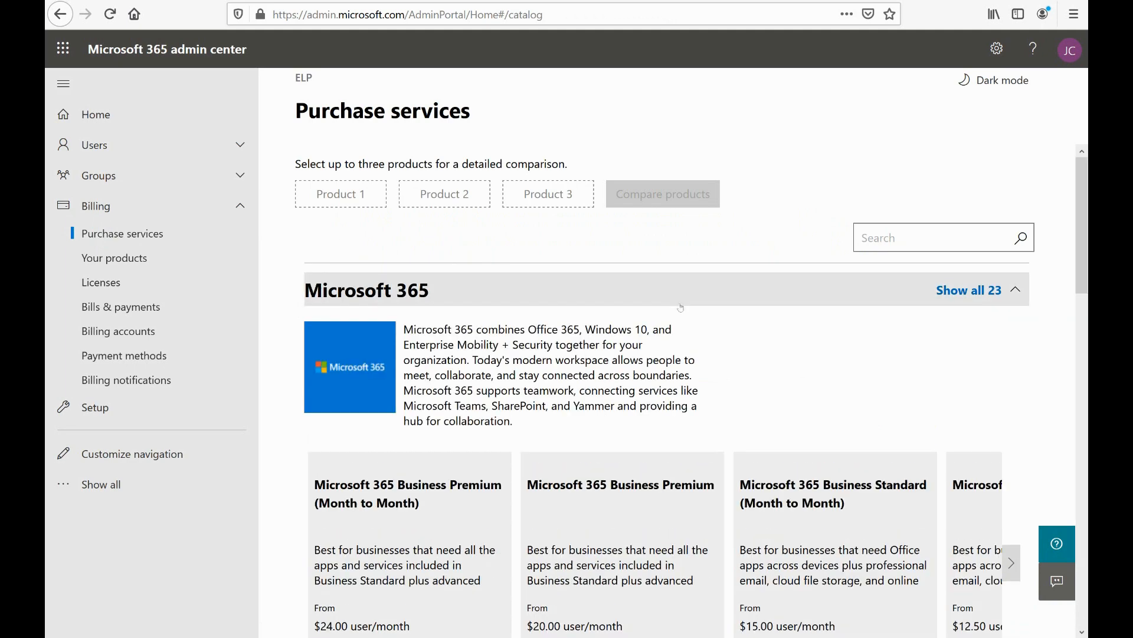
pyautogui.scroll(-3)
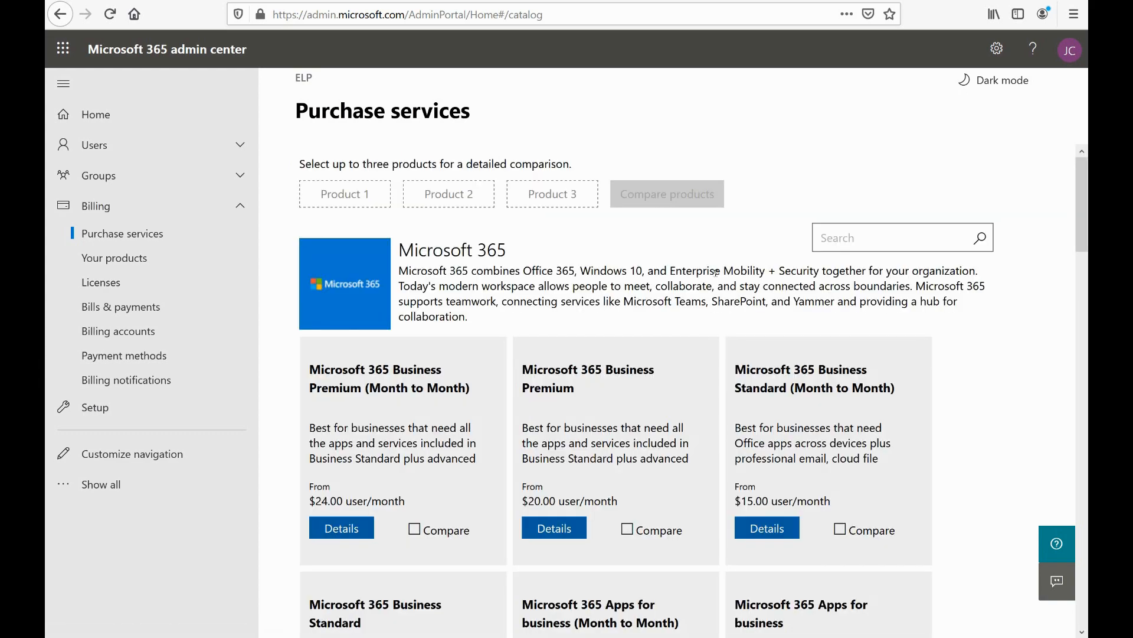
pyautogui.scroll(-3)
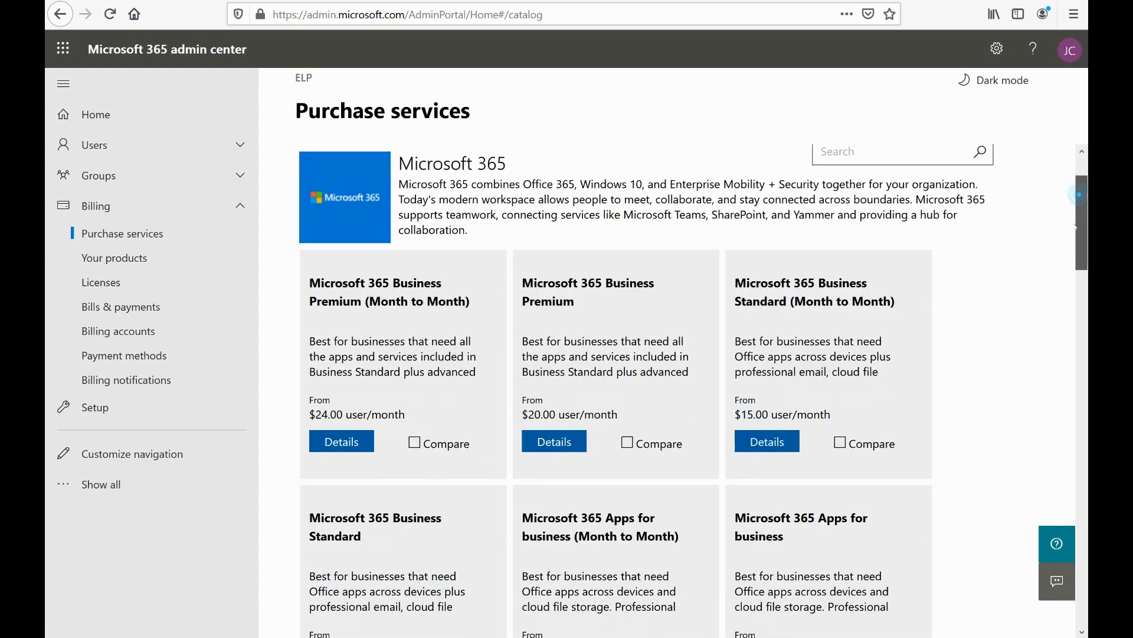
pyautogui.scroll(-3)
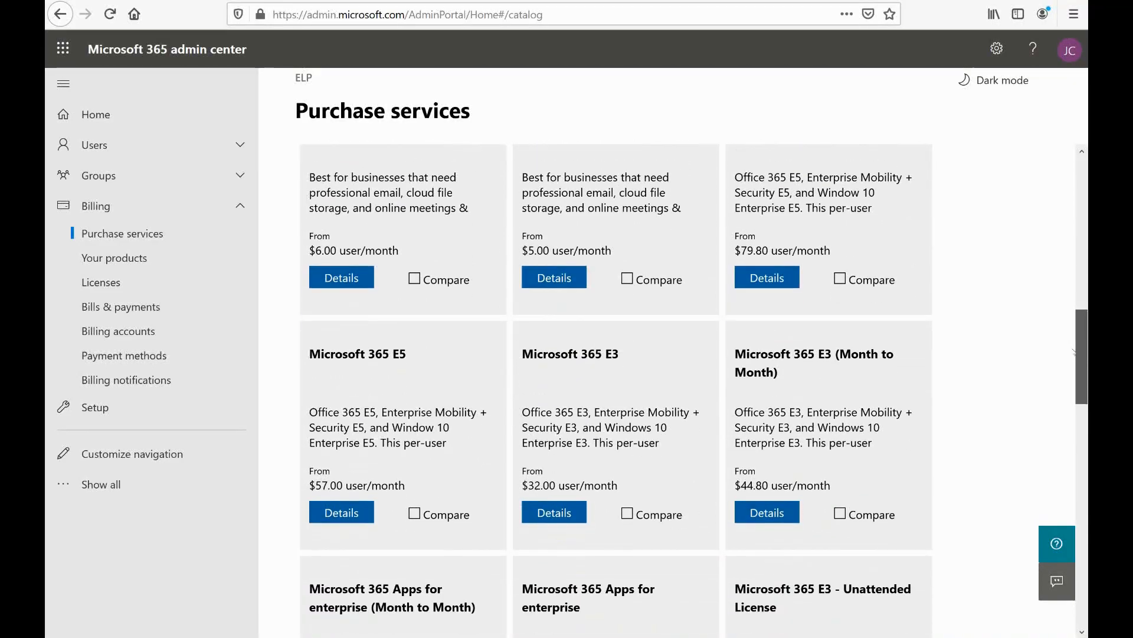
pyautogui.scroll(-3)
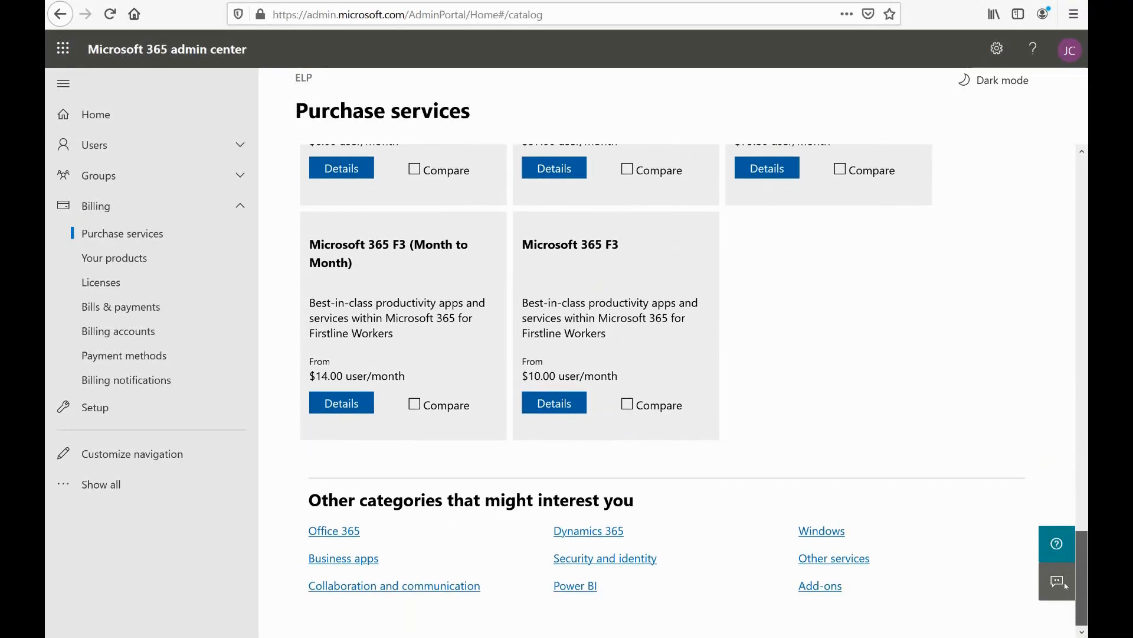
pyautogui.scroll(3)
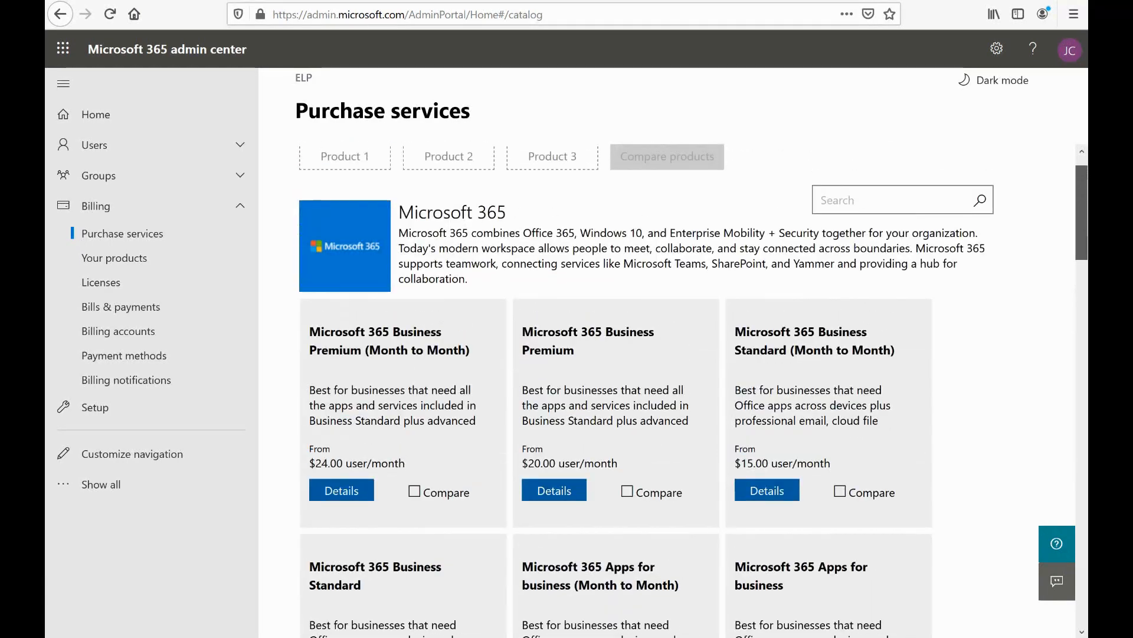
pyautogui.scroll(-3)
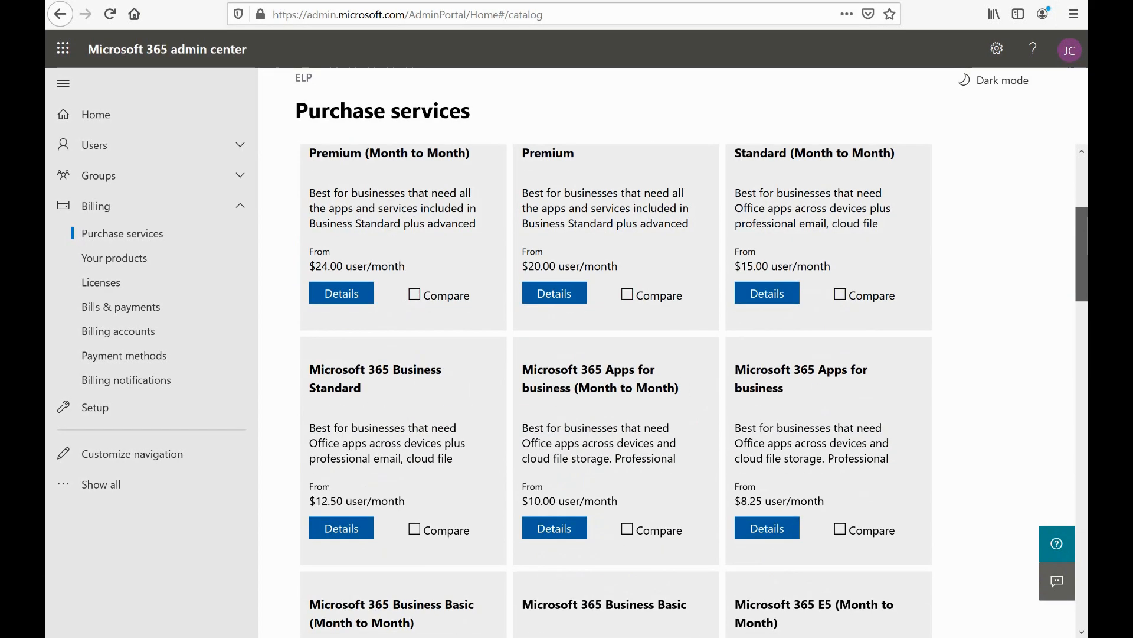
# Select Microsoft 365 E5 and Microsoft 365 E3 for comparison and show them side by side.
pyautogui.click(627, 295)
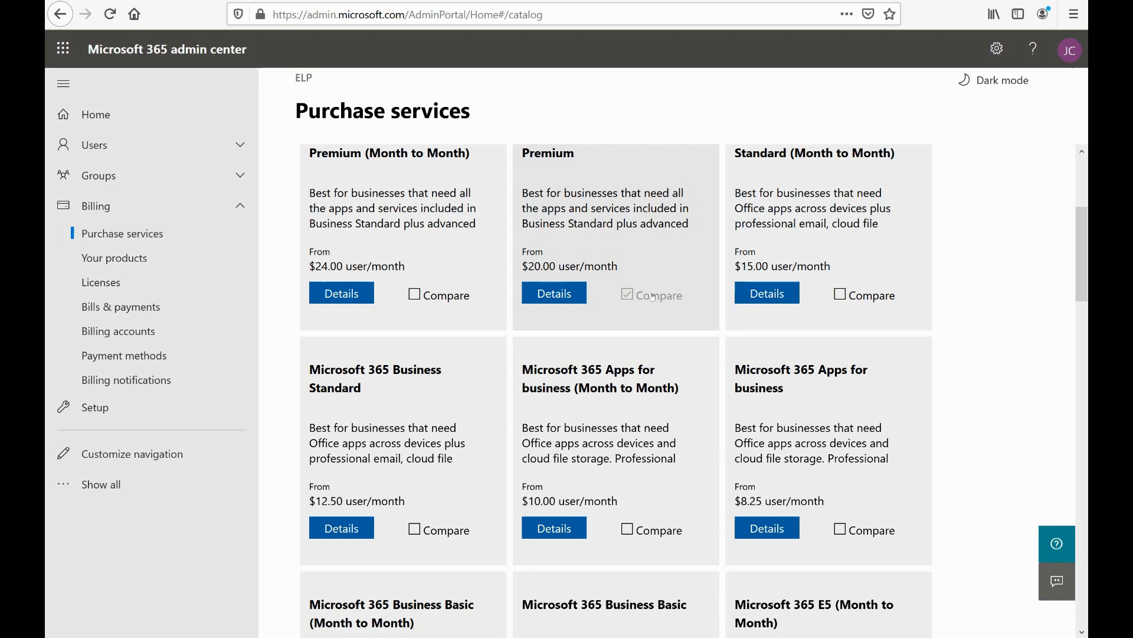
pyautogui.scroll(-3)
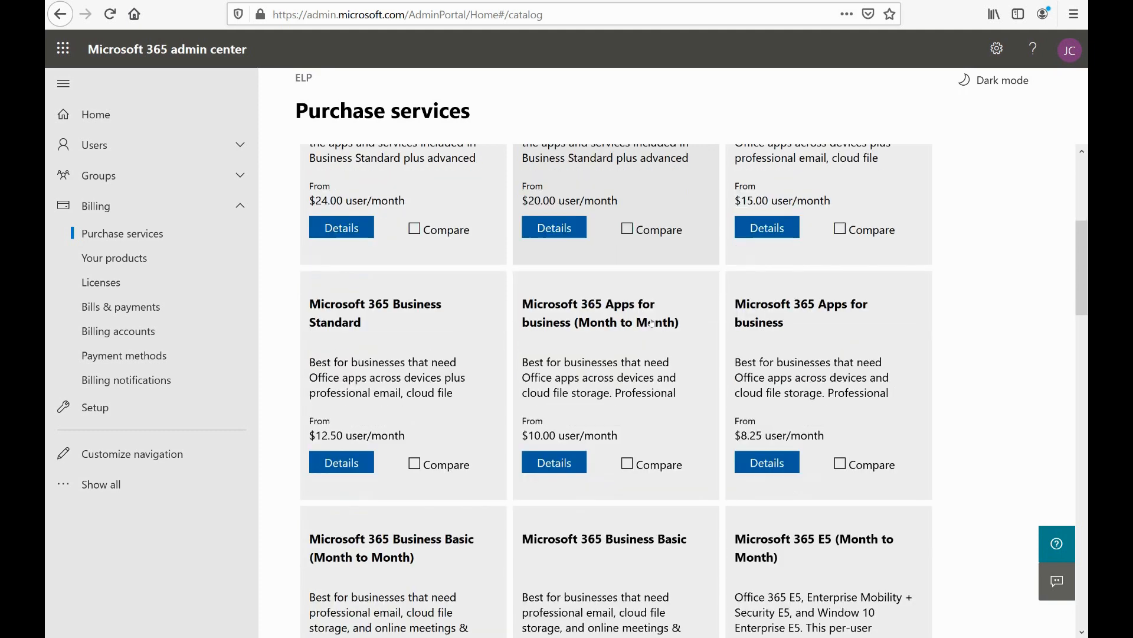
pyautogui.scroll(3)
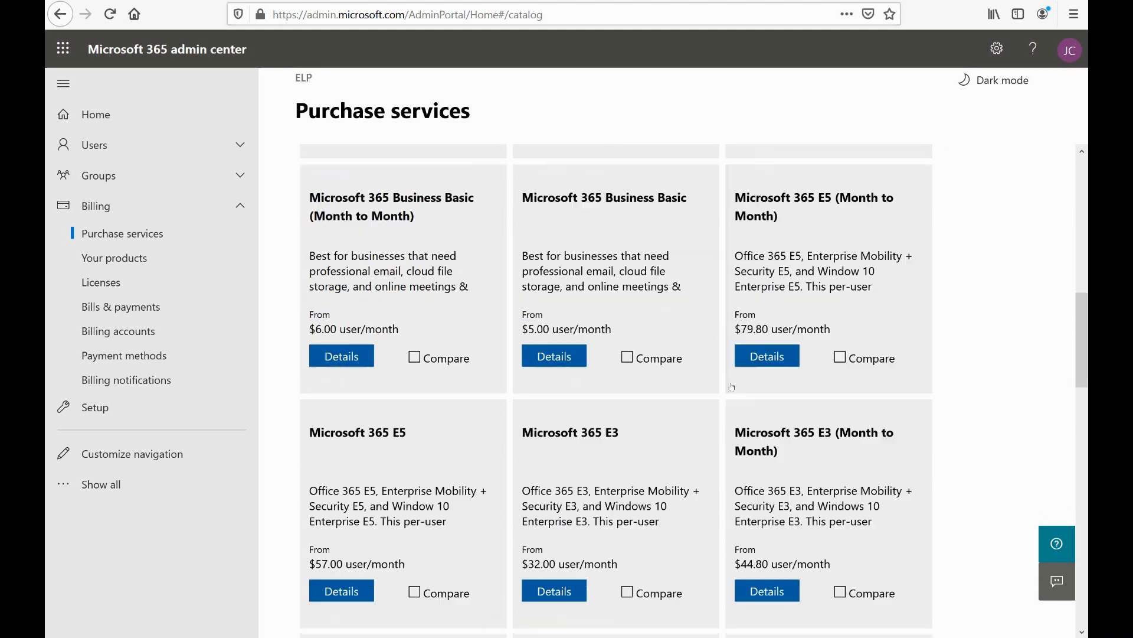
pyautogui.scroll(-3)
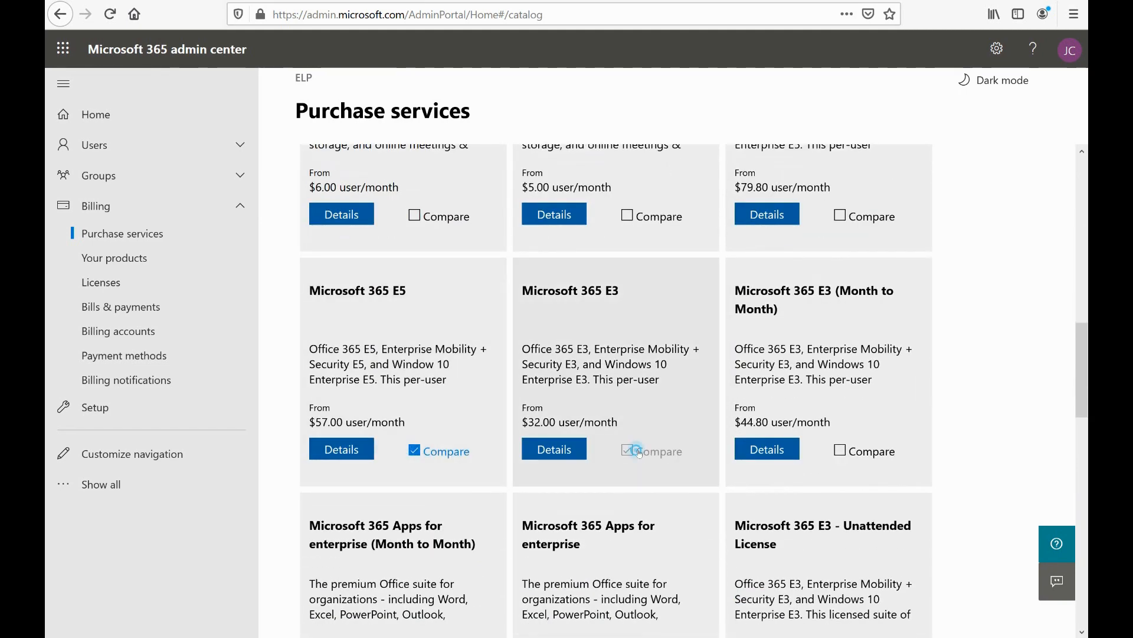
pyautogui.click(627, 451)
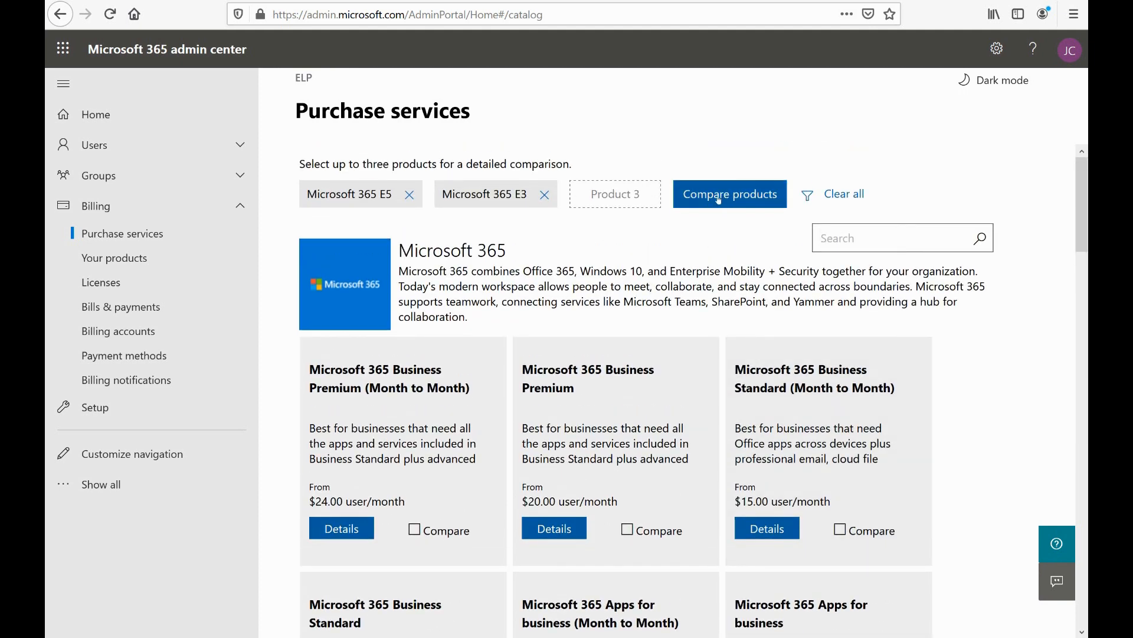
pyautogui.click(728, 194)
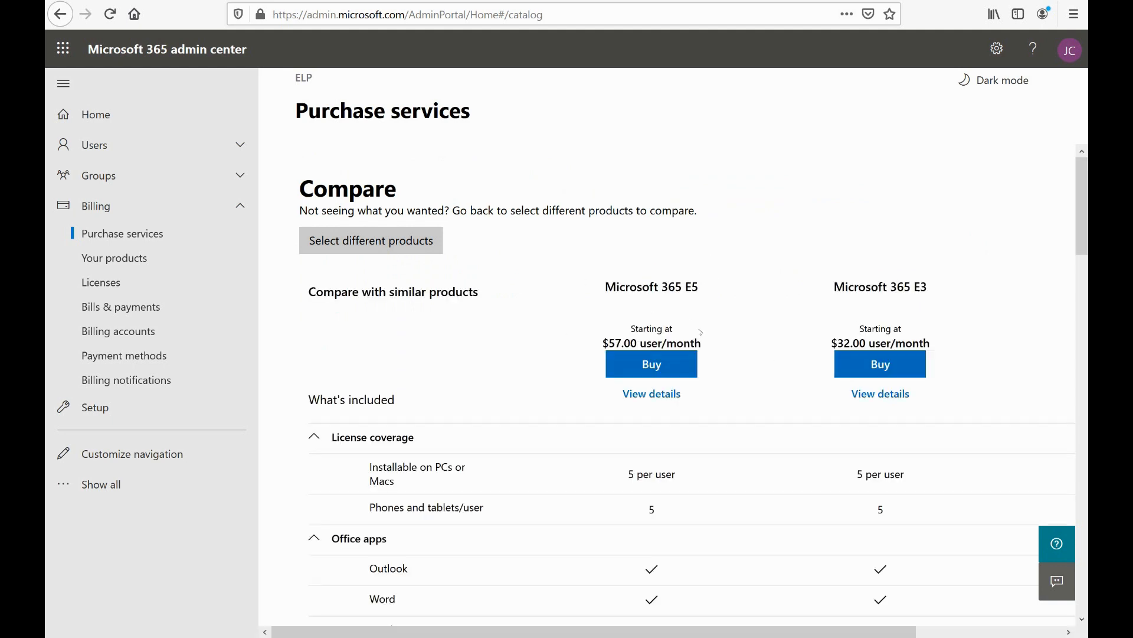
# Review the included features down the E5 versus E3 comparison table.
pyautogui.scroll(-3)
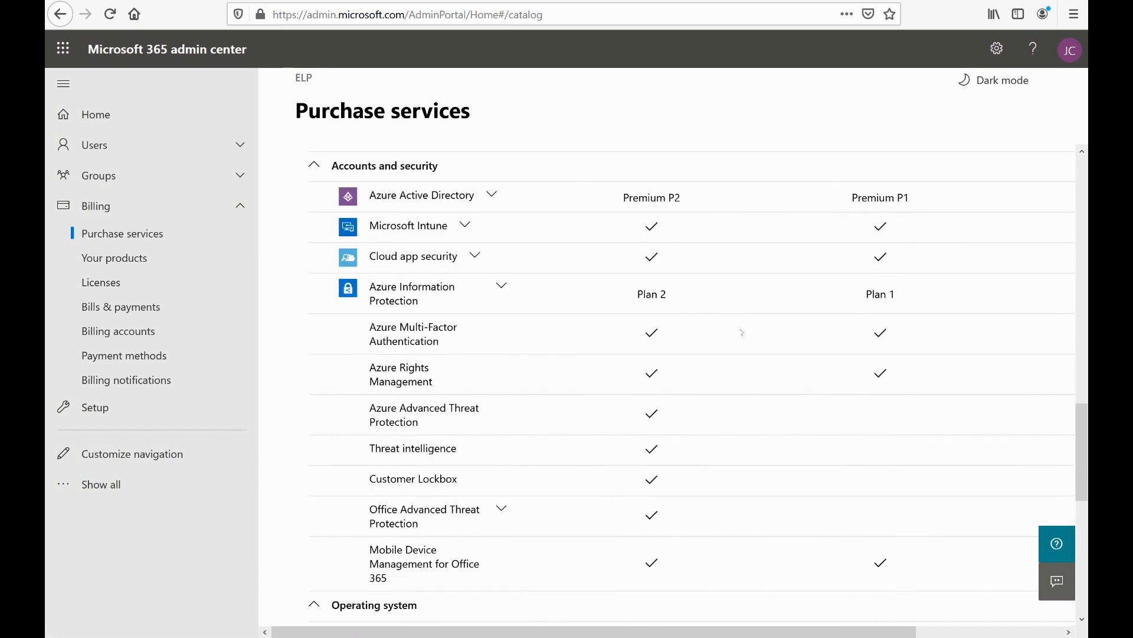
pyautogui.scroll(-3)
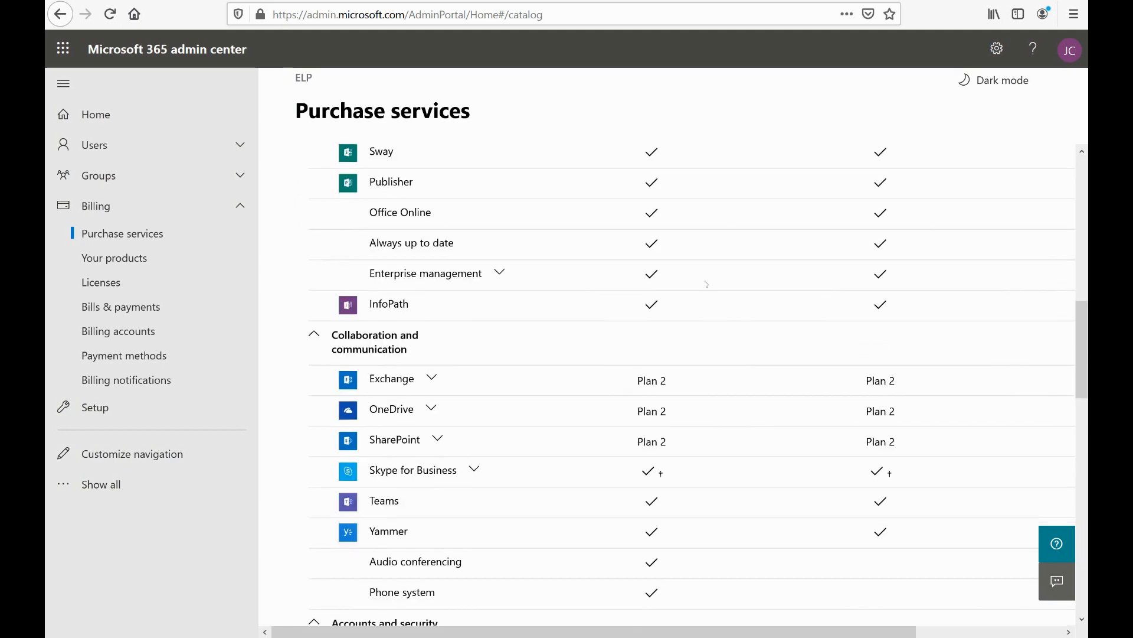
pyautogui.scroll(-3)
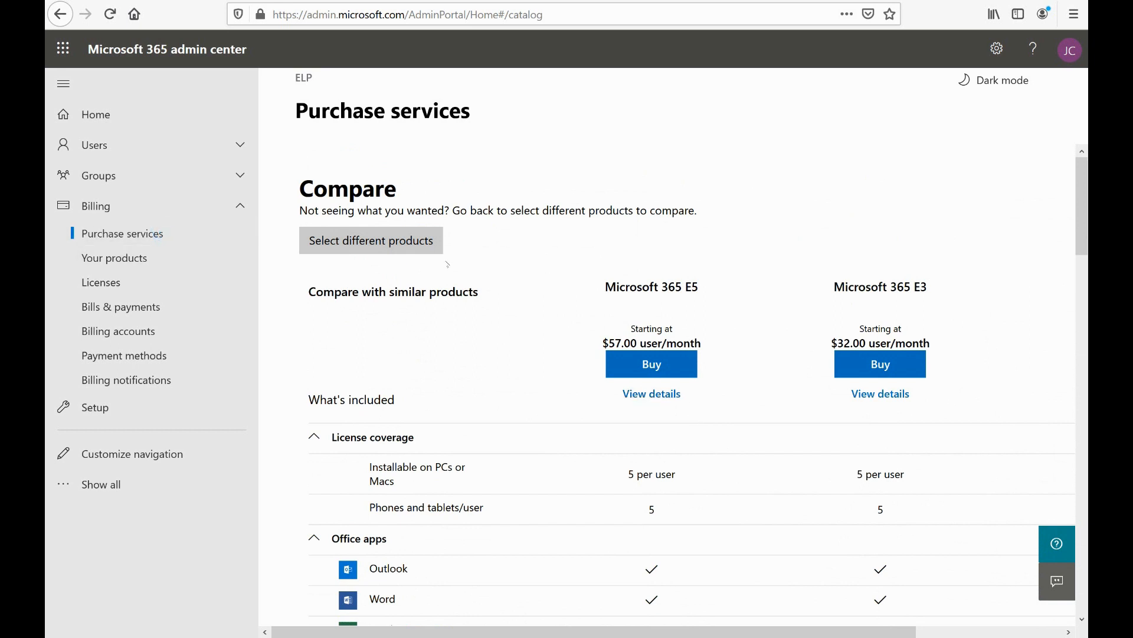
pyautogui.moveTo(514, 319)
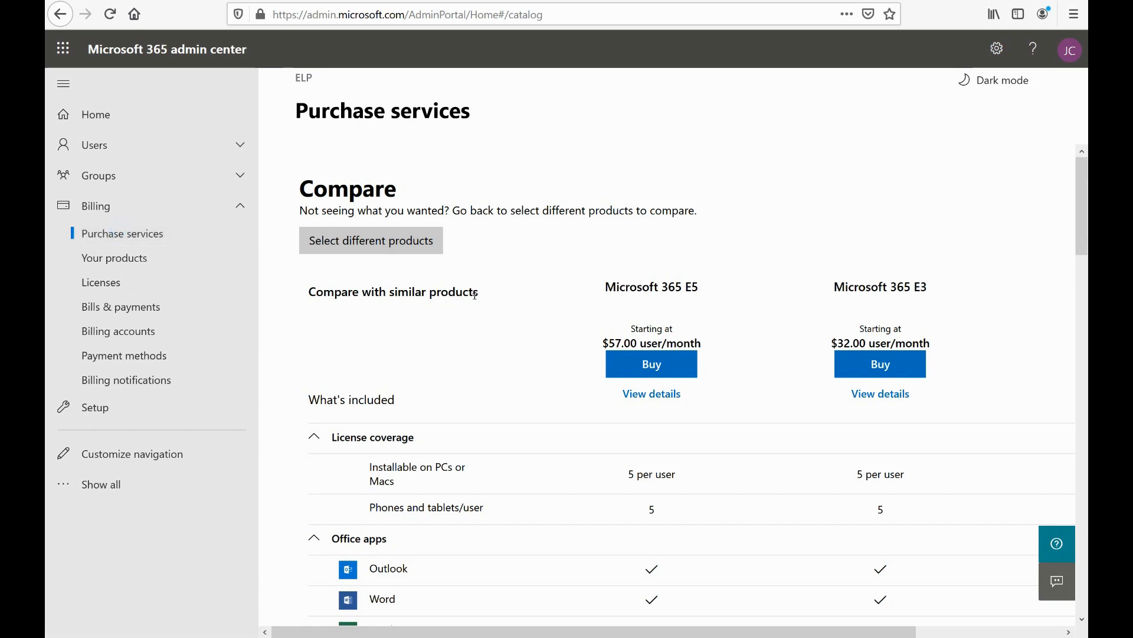
pyautogui.moveTo(463, 366)
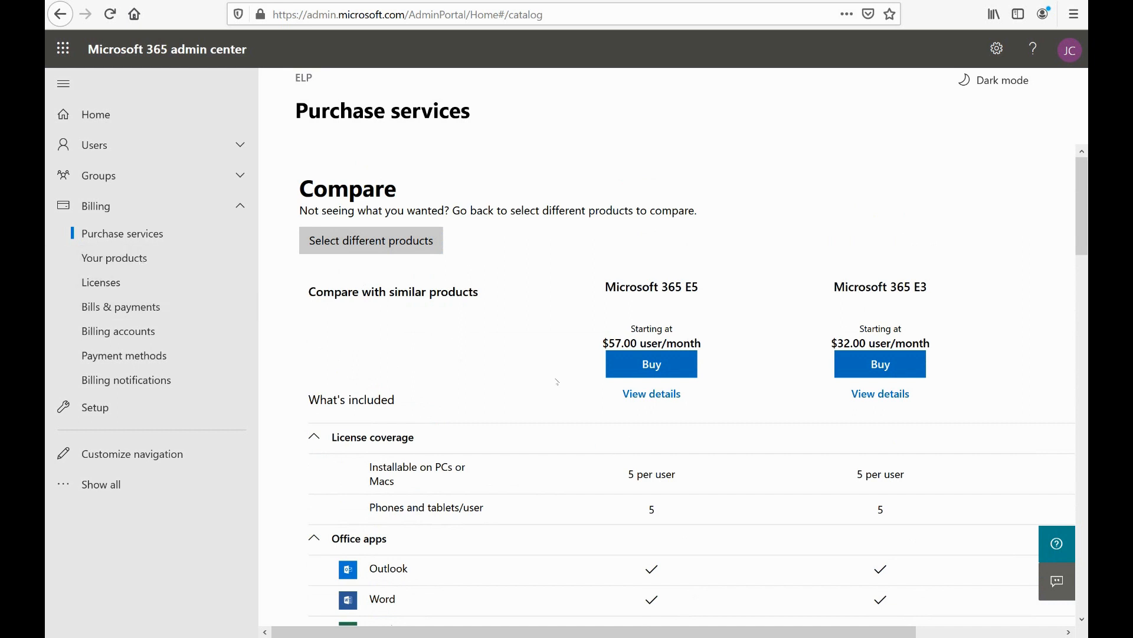
pyautogui.moveTo(101, 282)
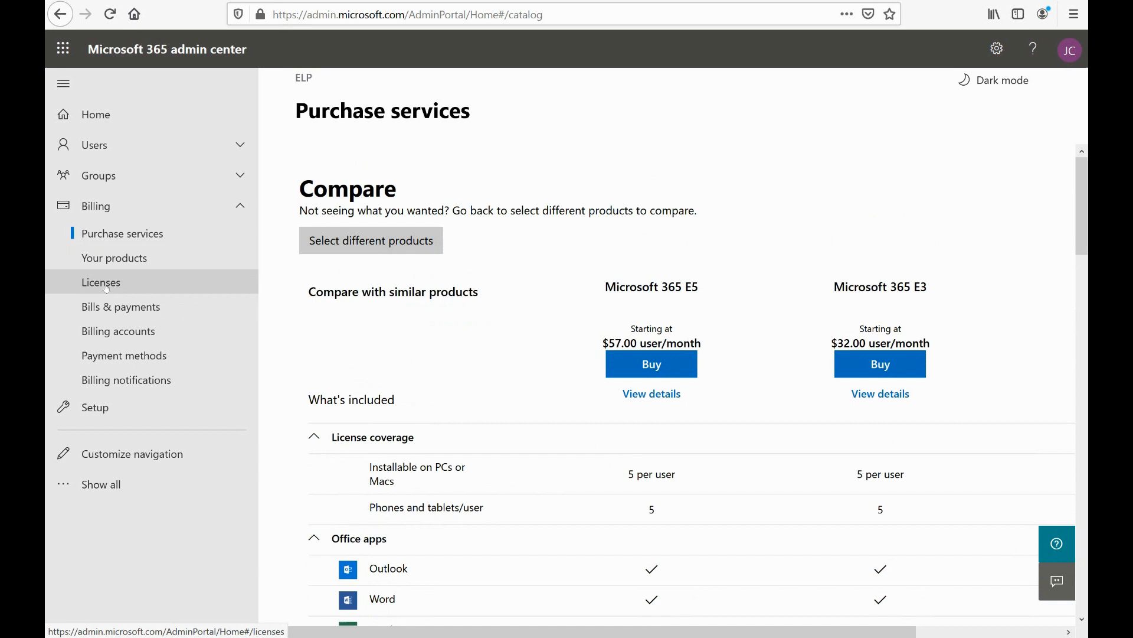
# Recheck the Office 365 E5 license's single assigned user, then return to the Licenses list.
pyautogui.click(100, 282)
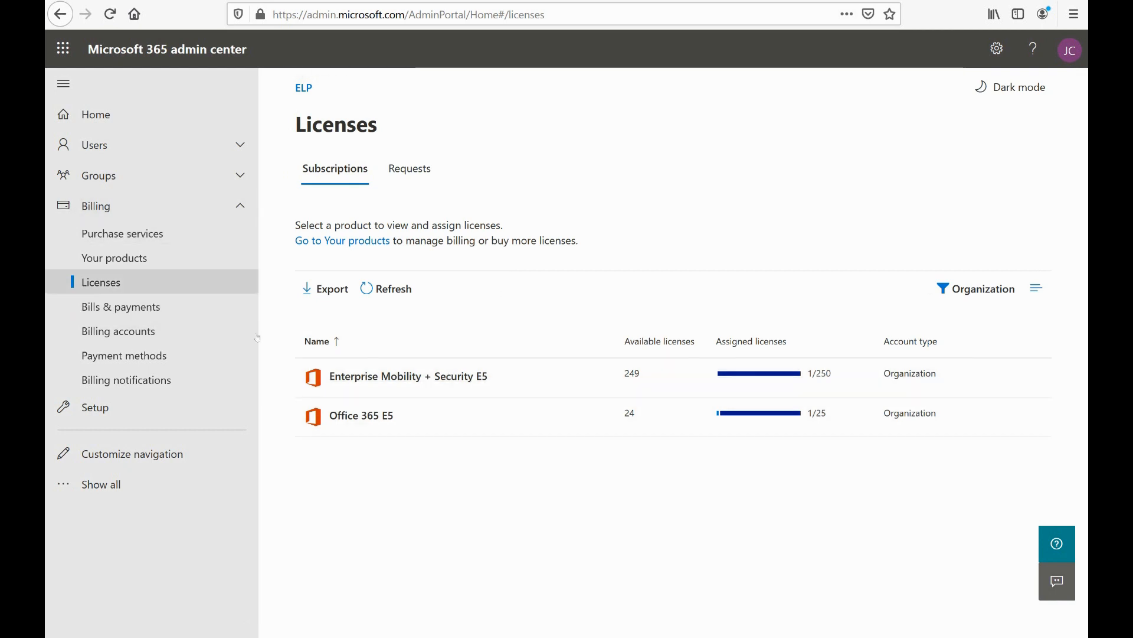
pyautogui.moveTo(336, 422)
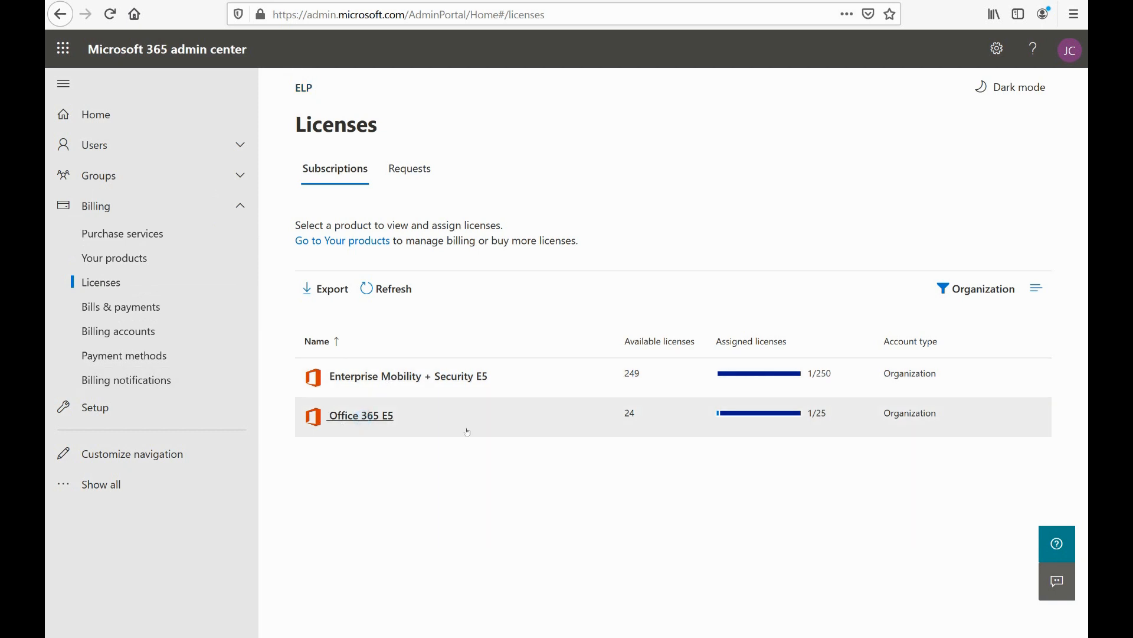
pyautogui.click(359, 415)
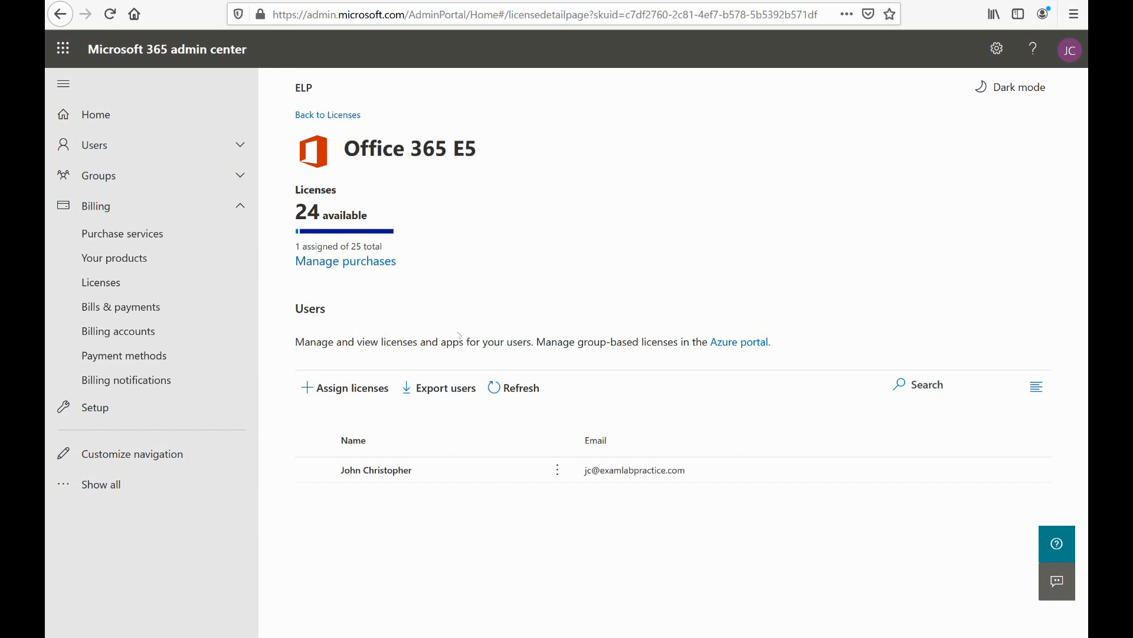
pyautogui.moveTo(612, 253)
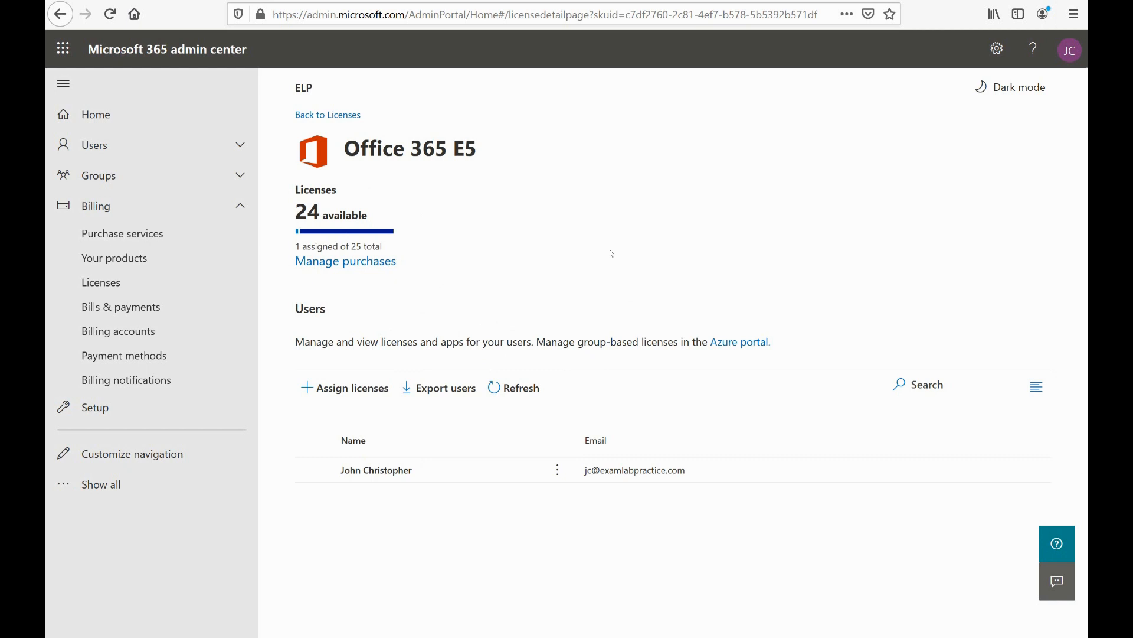
pyautogui.moveTo(466, 345)
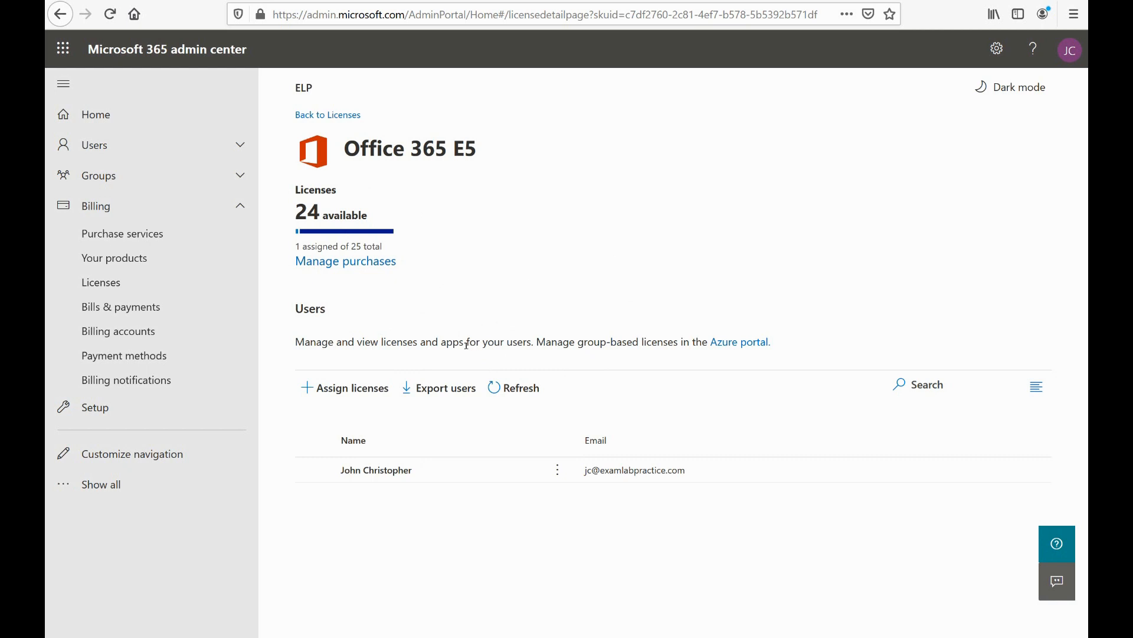
pyautogui.moveTo(122, 232)
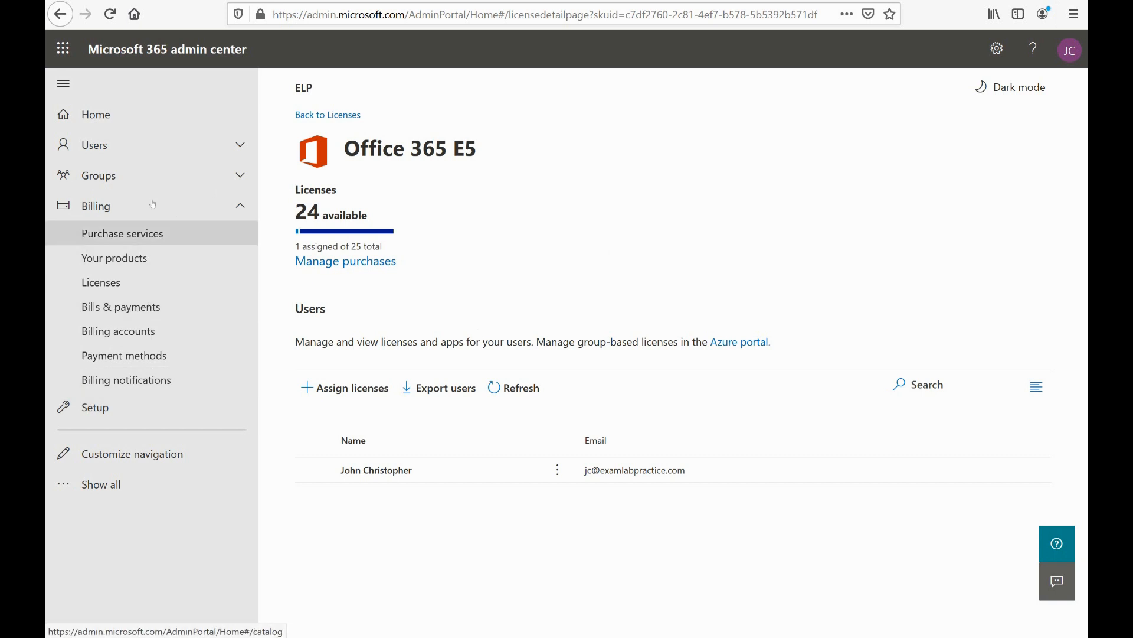
pyautogui.click(100, 282)
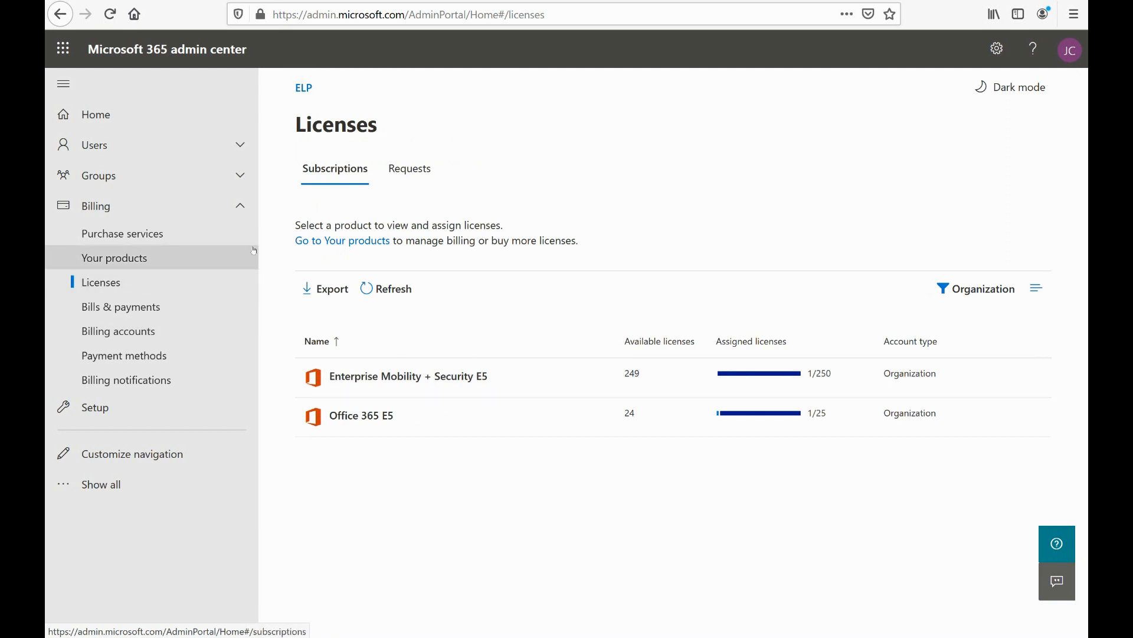
pyautogui.moveTo(265, 234)
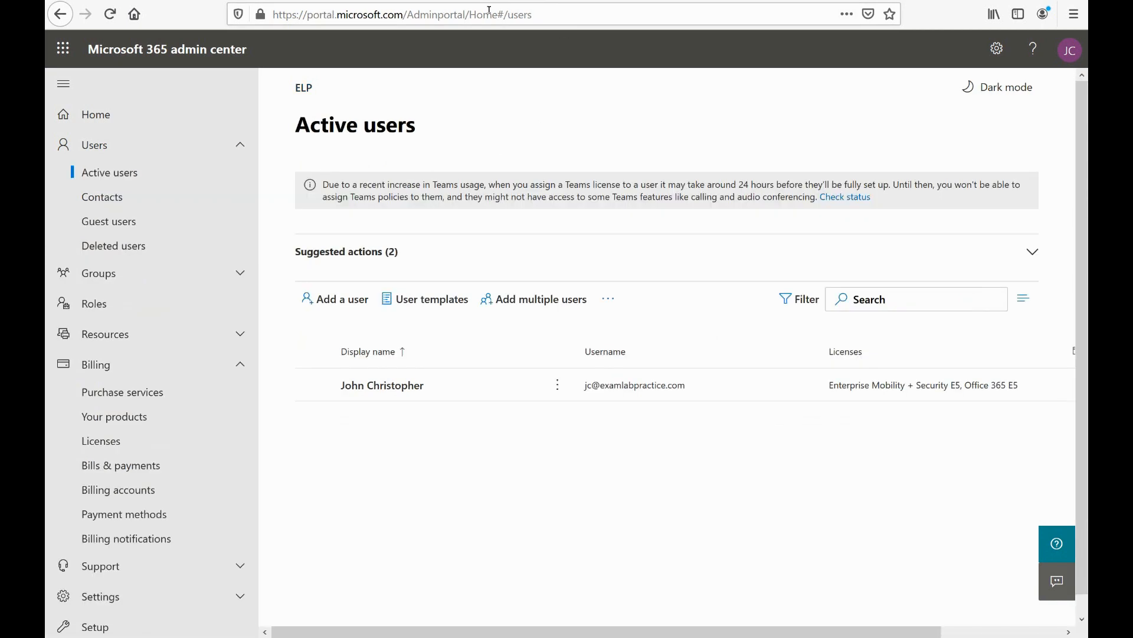
# Go to portal.azure.com and reach the ELP tenant's Azure Active Directory Licenses overview.
pyautogui.write('portal.azure.com/#home')
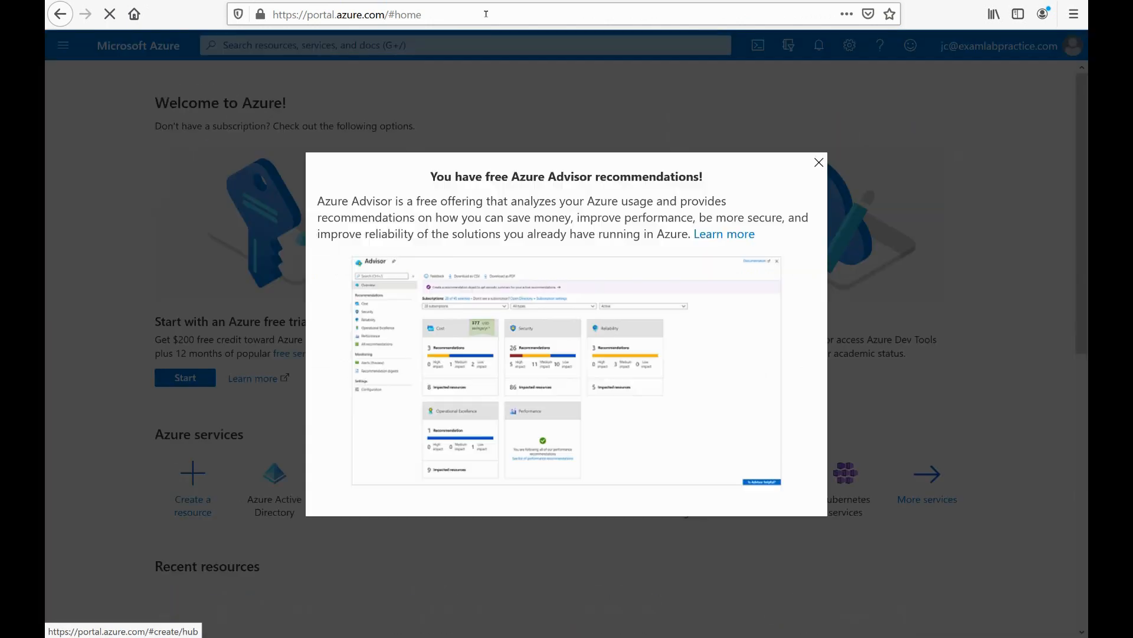
pyautogui.click(819, 162)
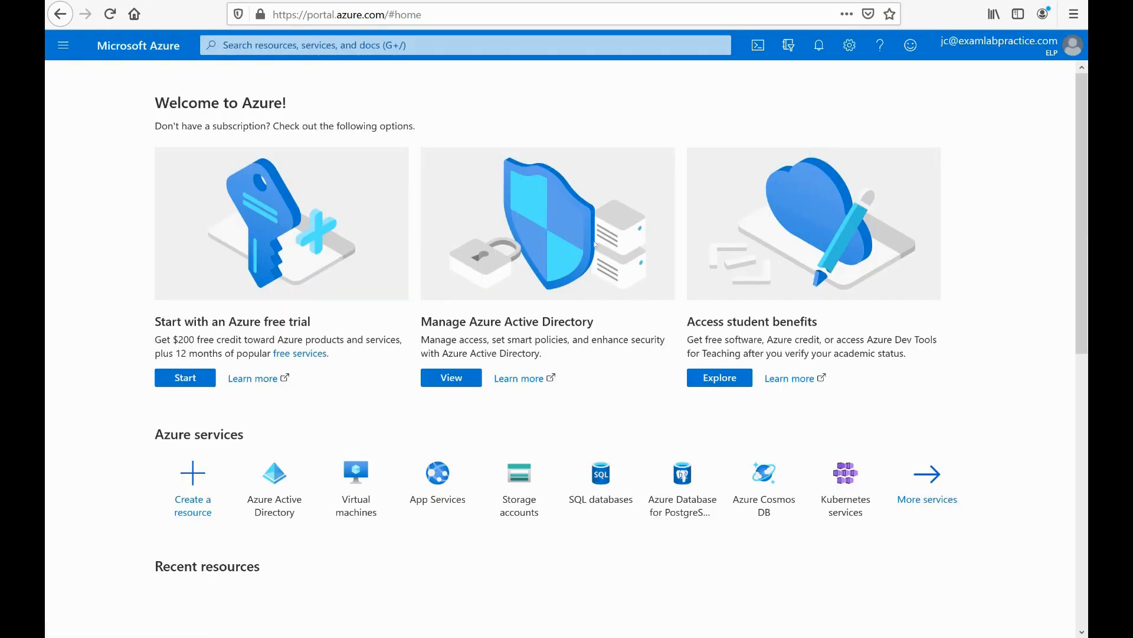
pyautogui.click(63, 45)
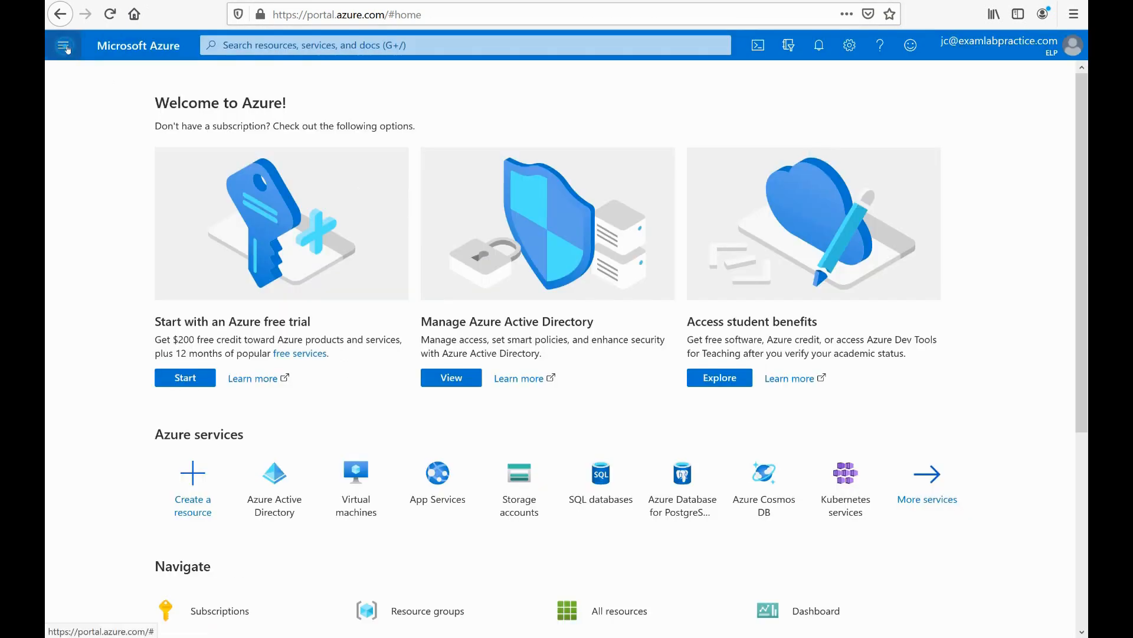
pyautogui.click(65, 45)
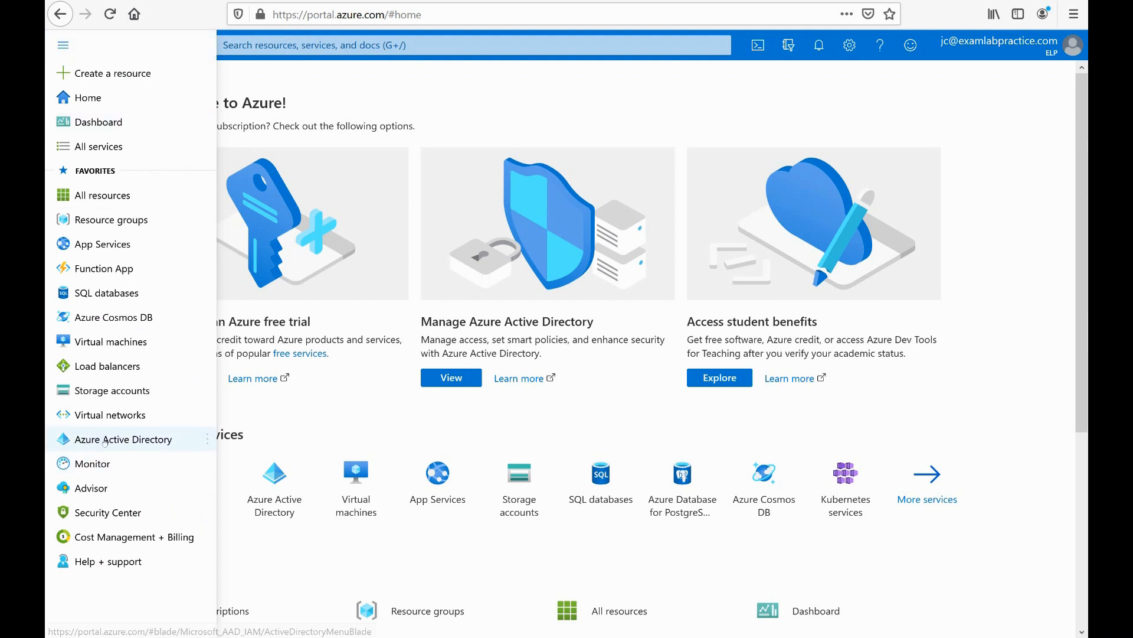
pyautogui.click(123, 439)
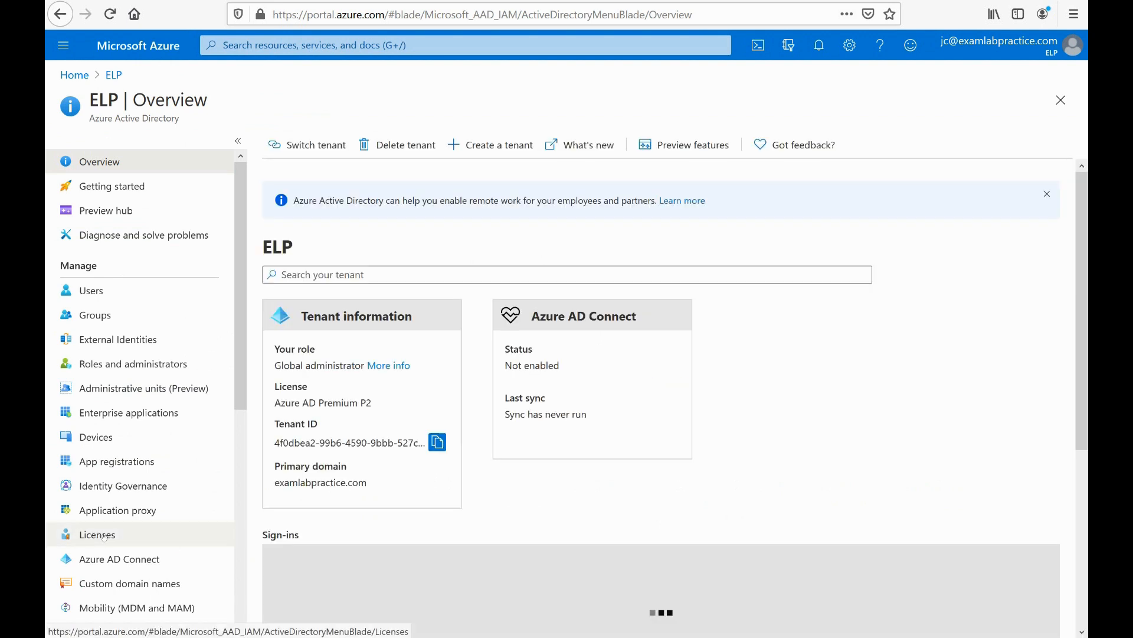
pyautogui.click(96, 534)
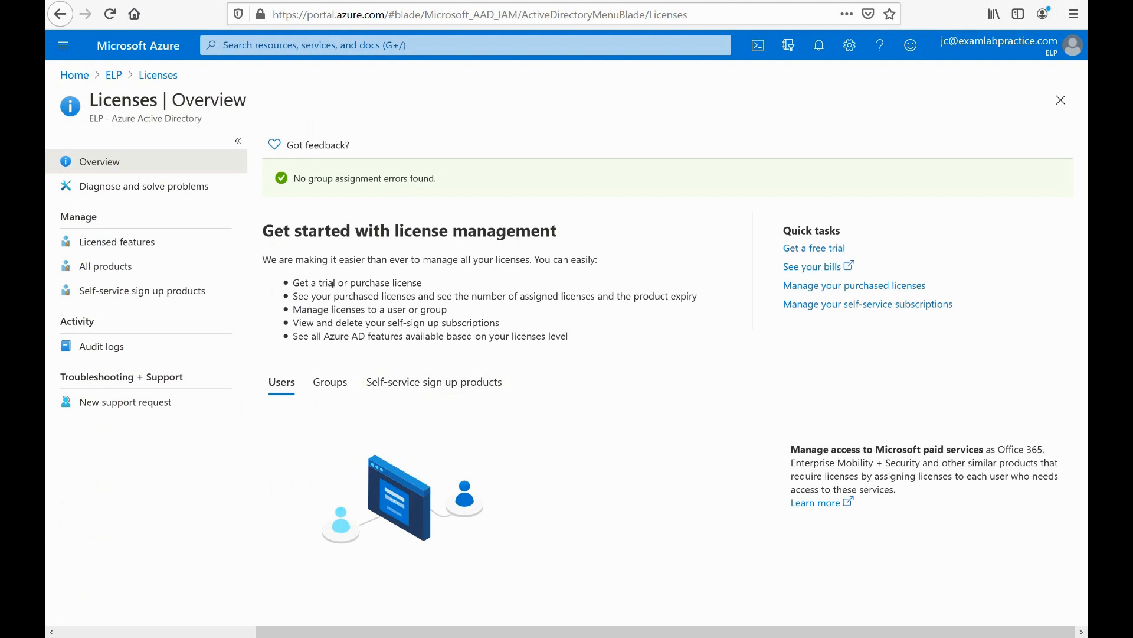
# From All products, show the service plan details of the Office 365 E5 license.
pyautogui.click(106, 266)
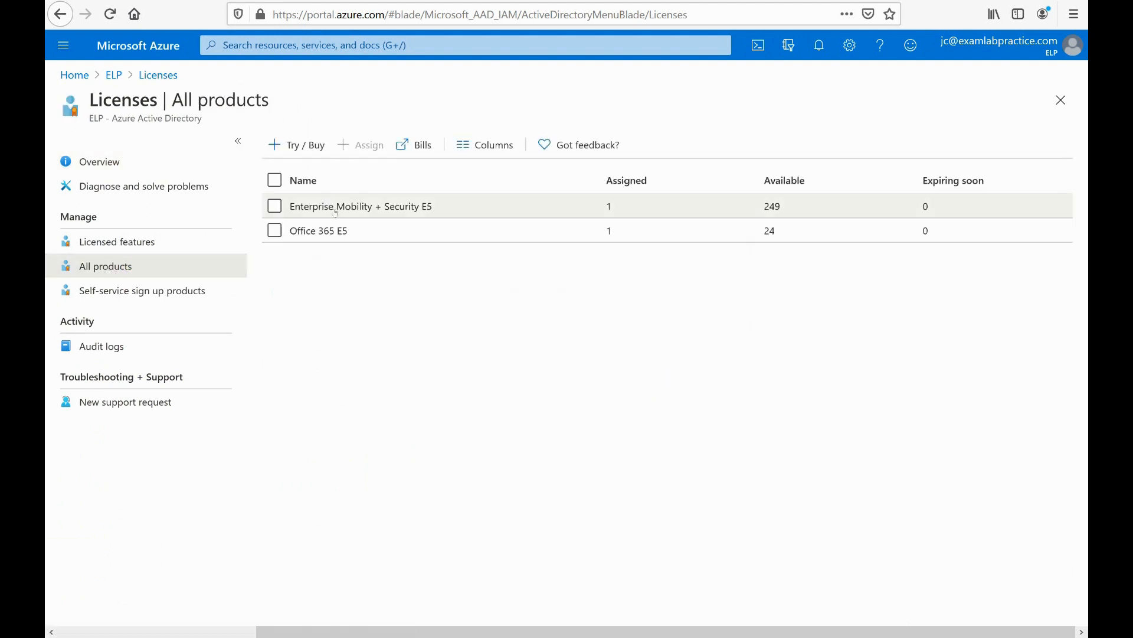
pyautogui.moveTo(325, 229)
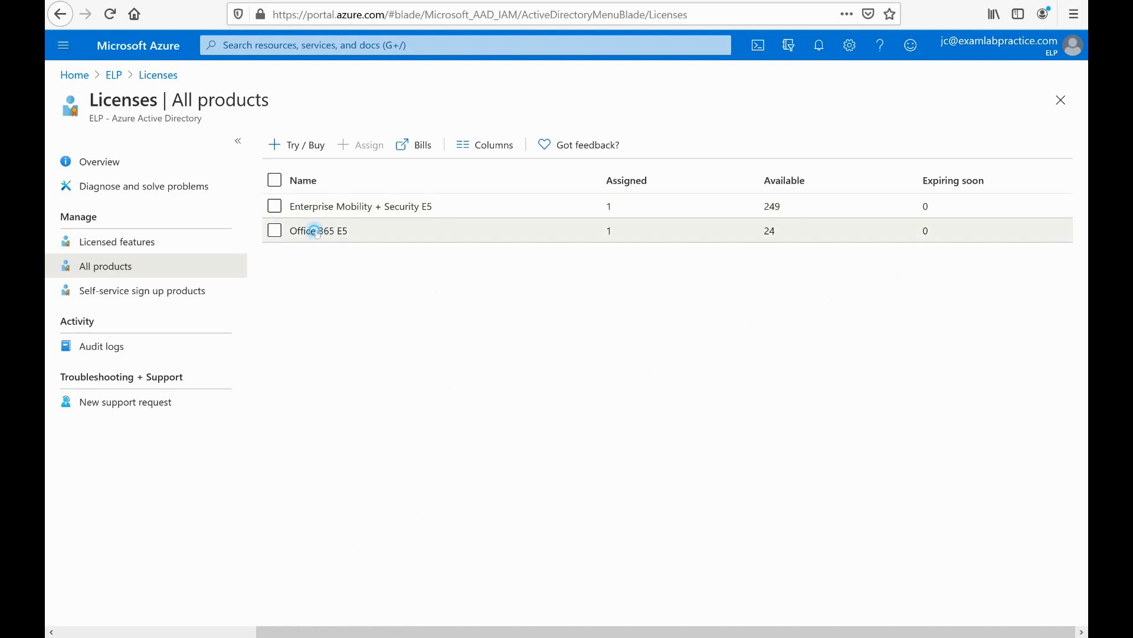
pyautogui.click(318, 230)
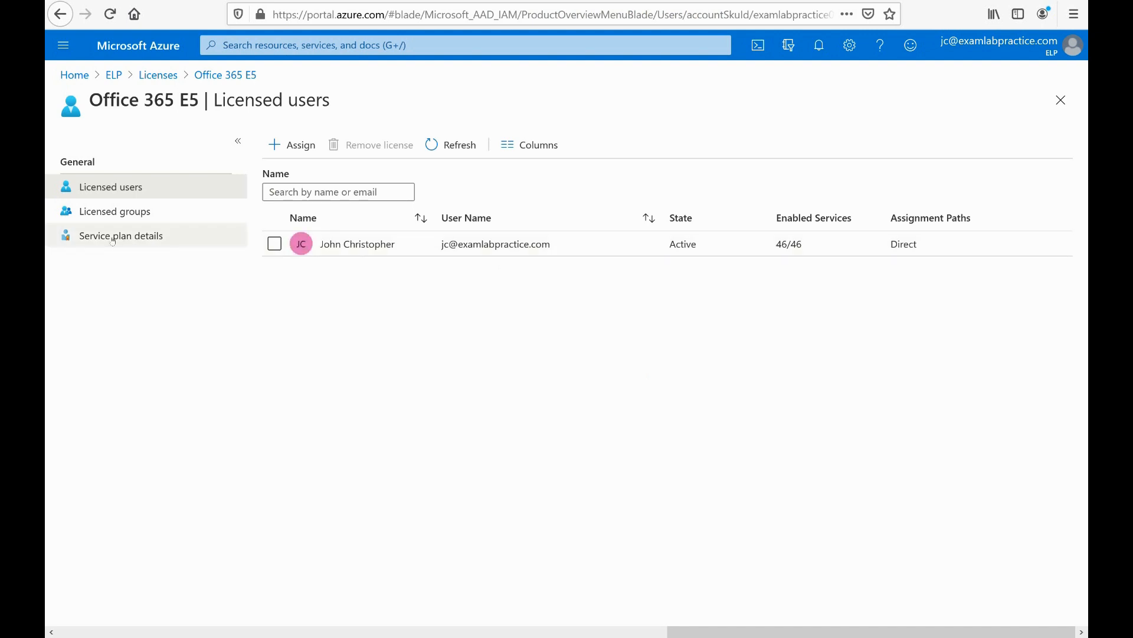
pyautogui.click(120, 235)
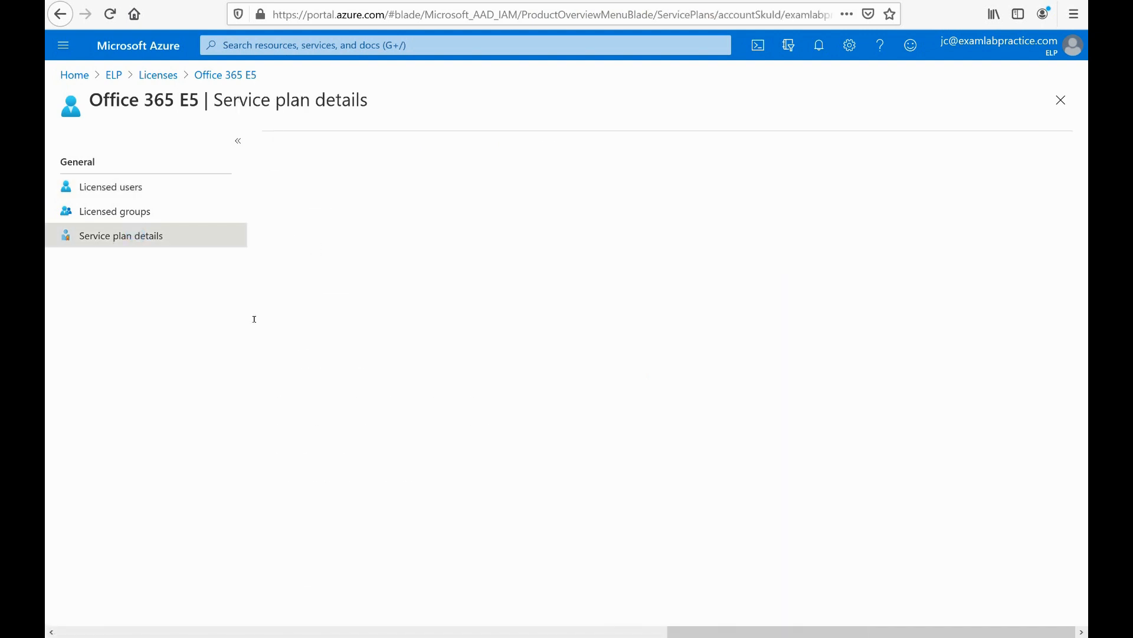
pyautogui.click(121, 235)
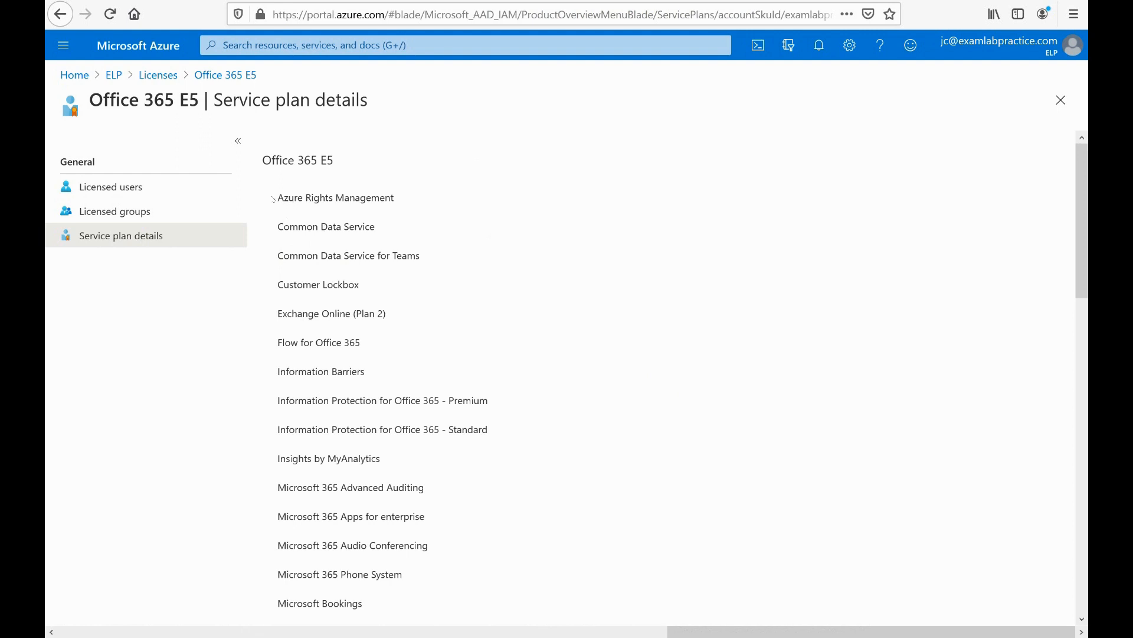
pyautogui.moveTo(310, 293)
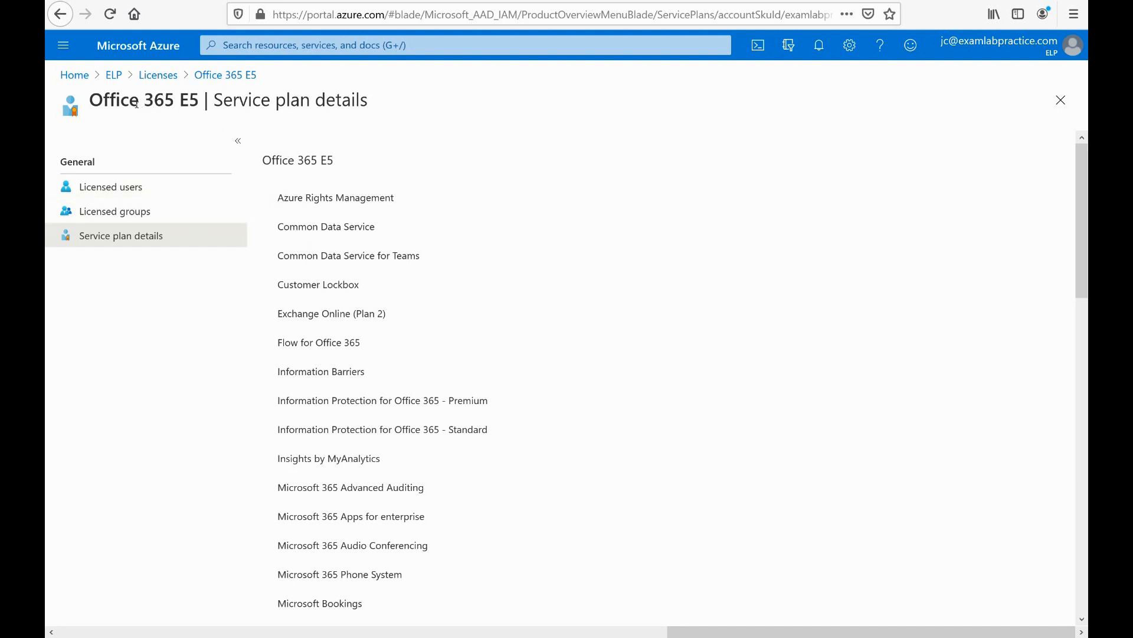
# Scroll through the full list of services included in Office 365 E5.
pyautogui.scroll(-3)
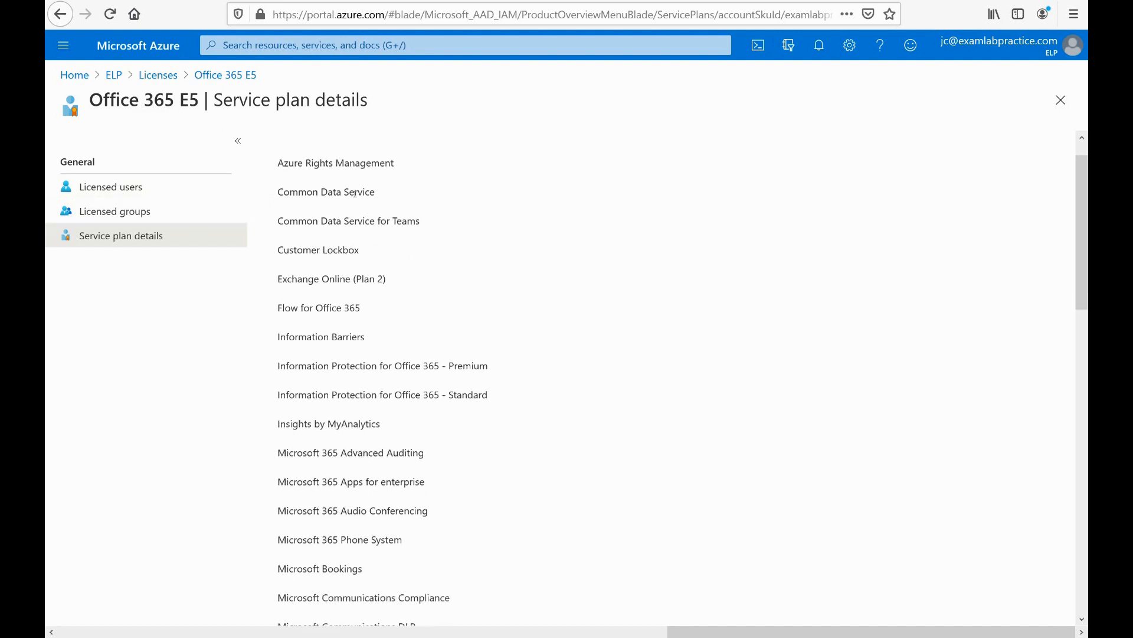
pyautogui.scroll(-3)
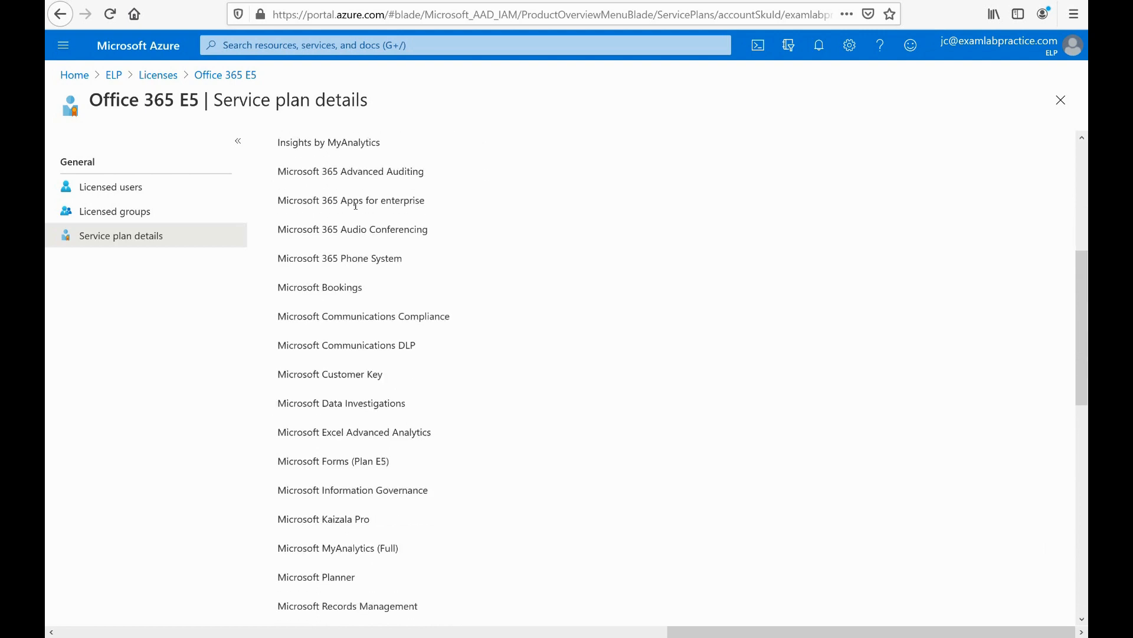
pyautogui.scroll(-3)
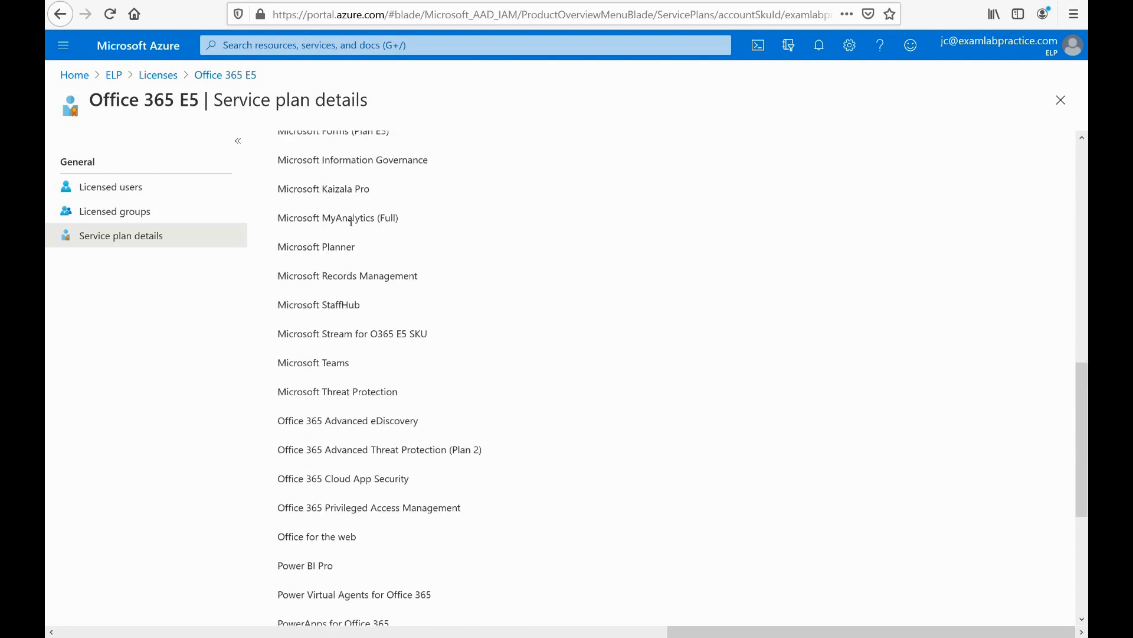
pyautogui.scroll(-3)
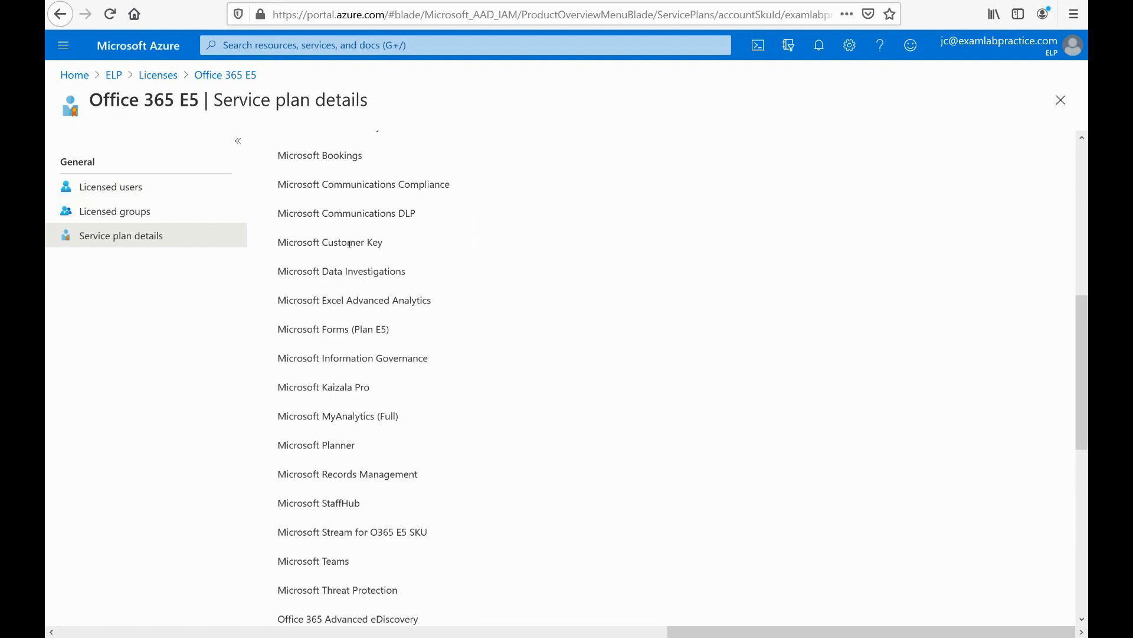
pyautogui.scroll(-3)
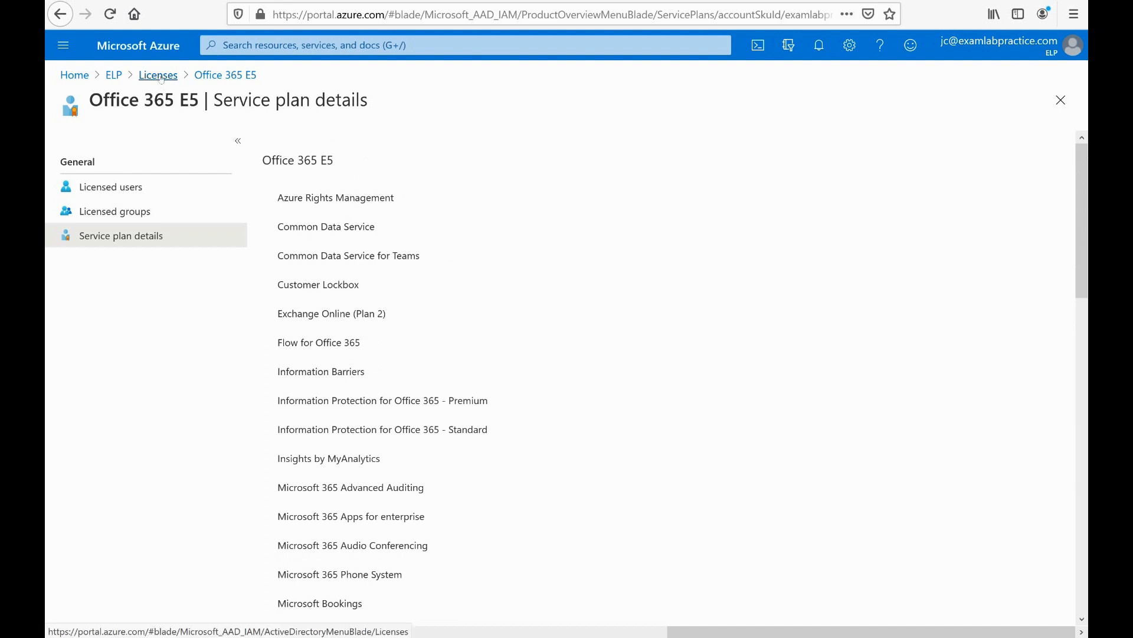
# Show the nine service plans included in the Enterprise Mobility + Security E5 license.
pyautogui.click(157, 74)
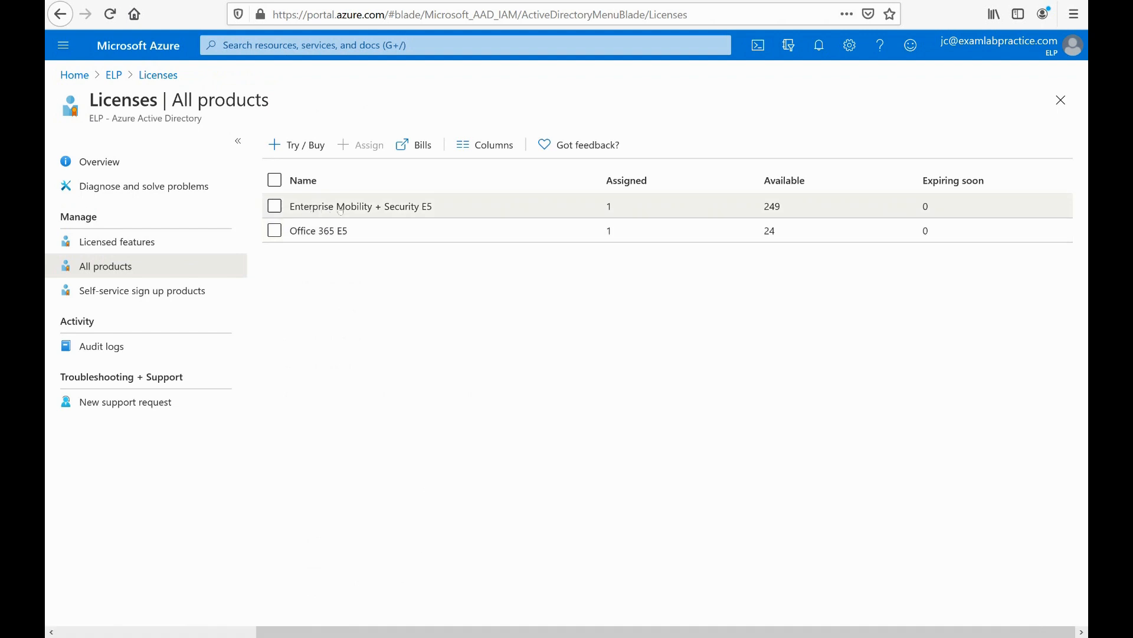
pyautogui.click(361, 206)
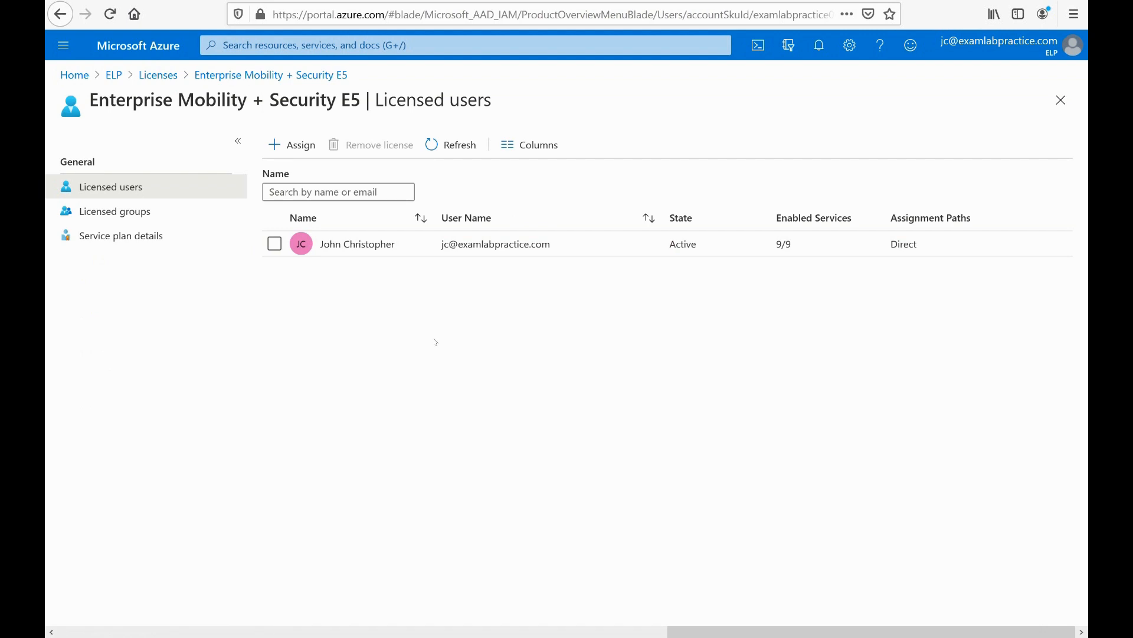
pyautogui.moveTo(454, 346)
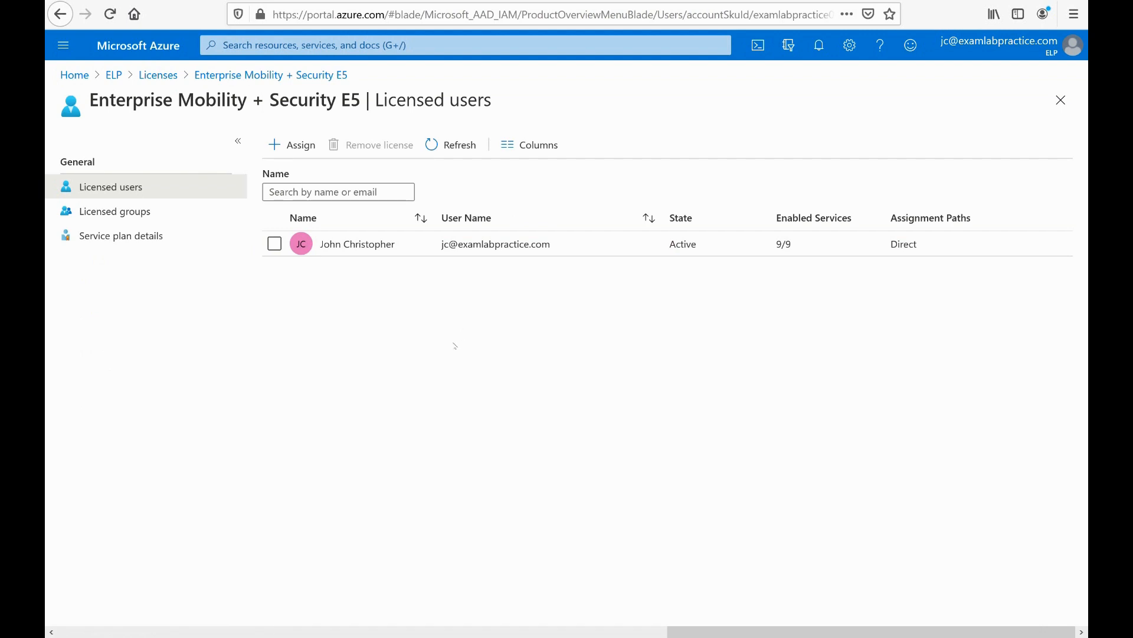
pyautogui.moveTo(292, 351)
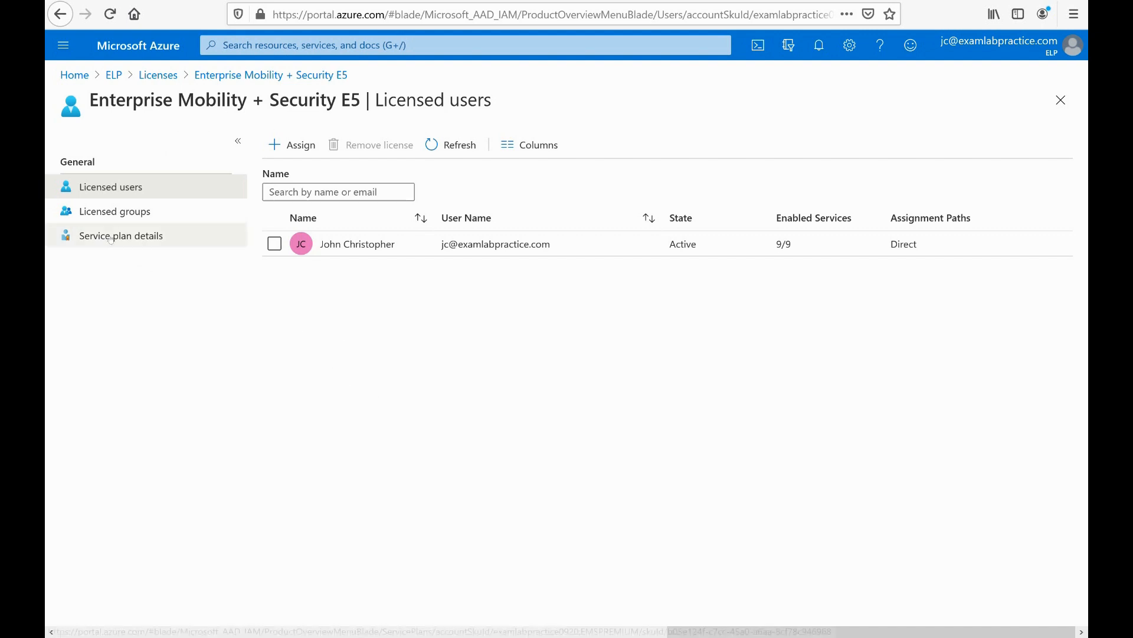
pyautogui.click(120, 235)
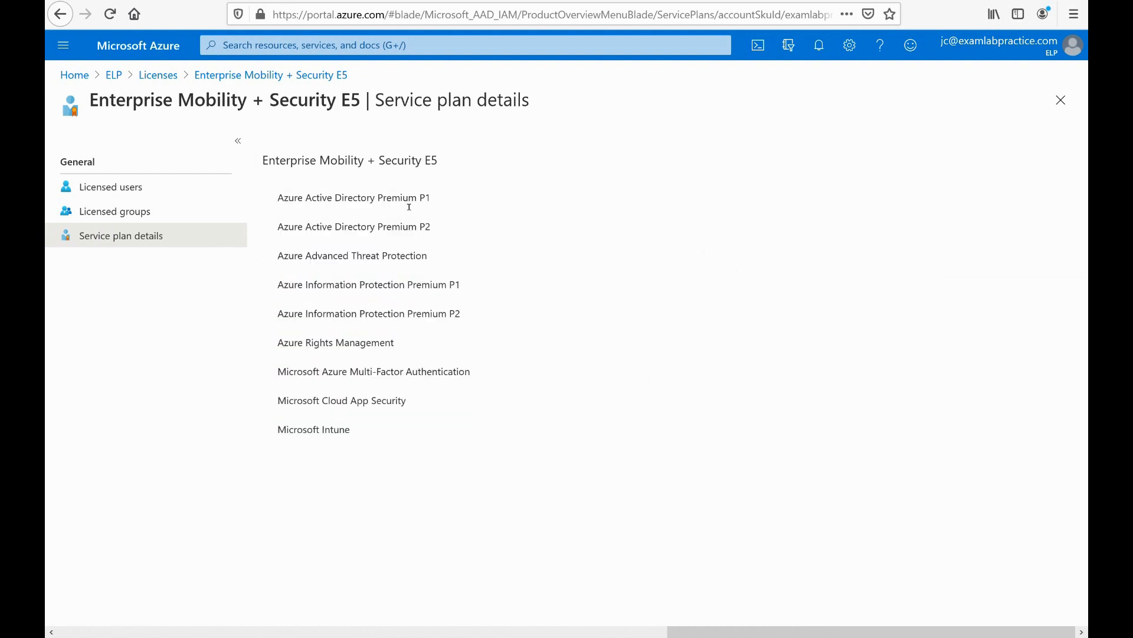
pyautogui.moveTo(381, 264)
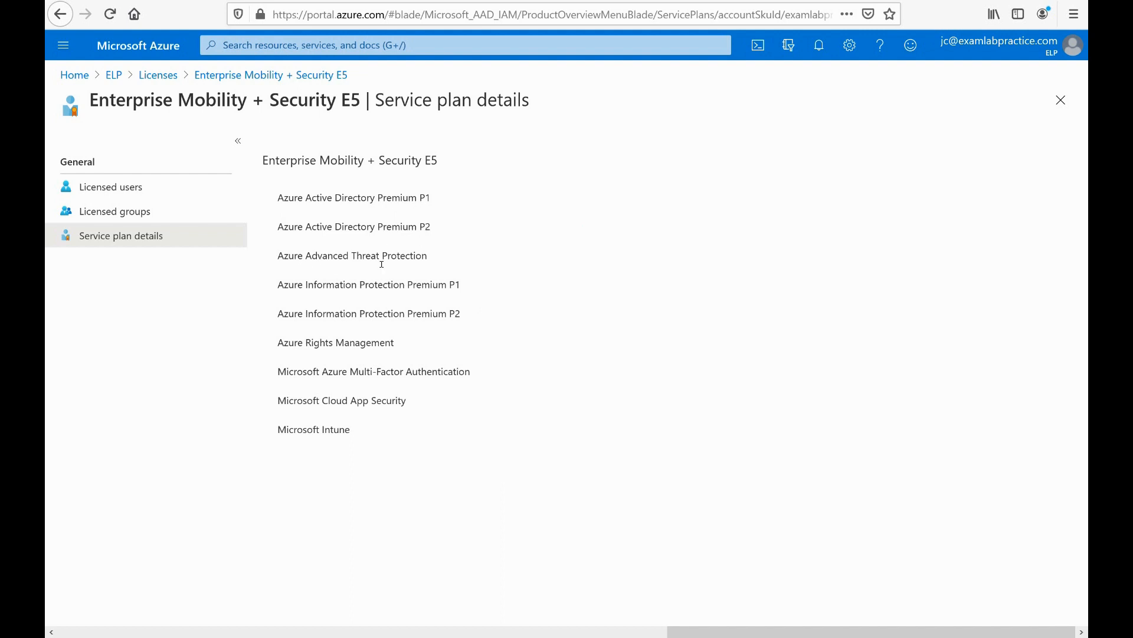
pyautogui.moveTo(289, 287)
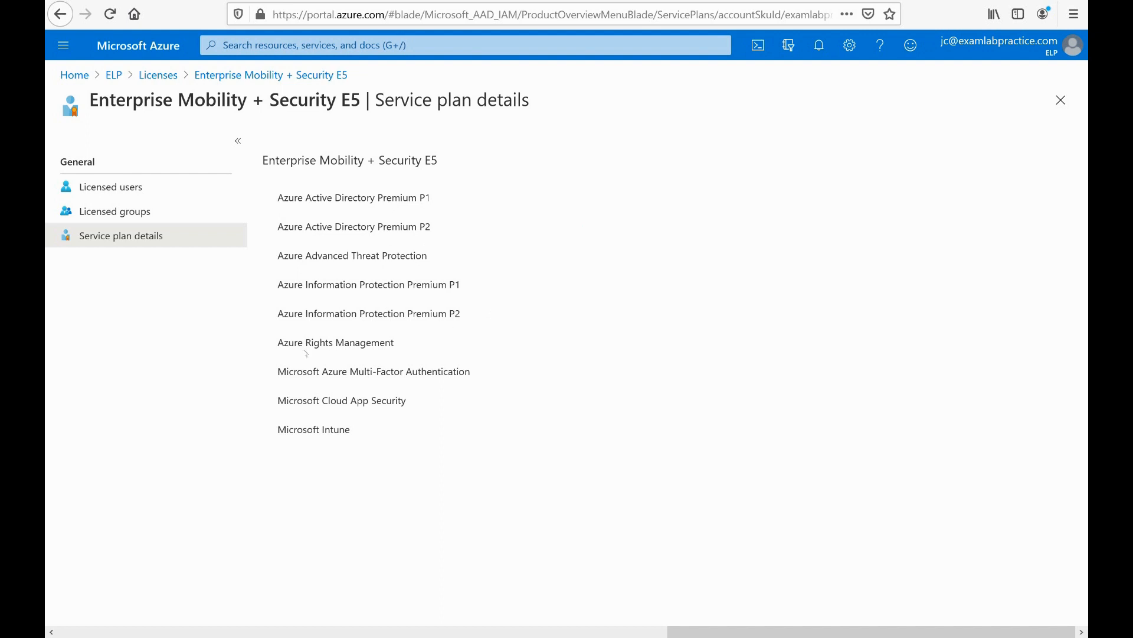
pyautogui.doubleClick(335, 342)
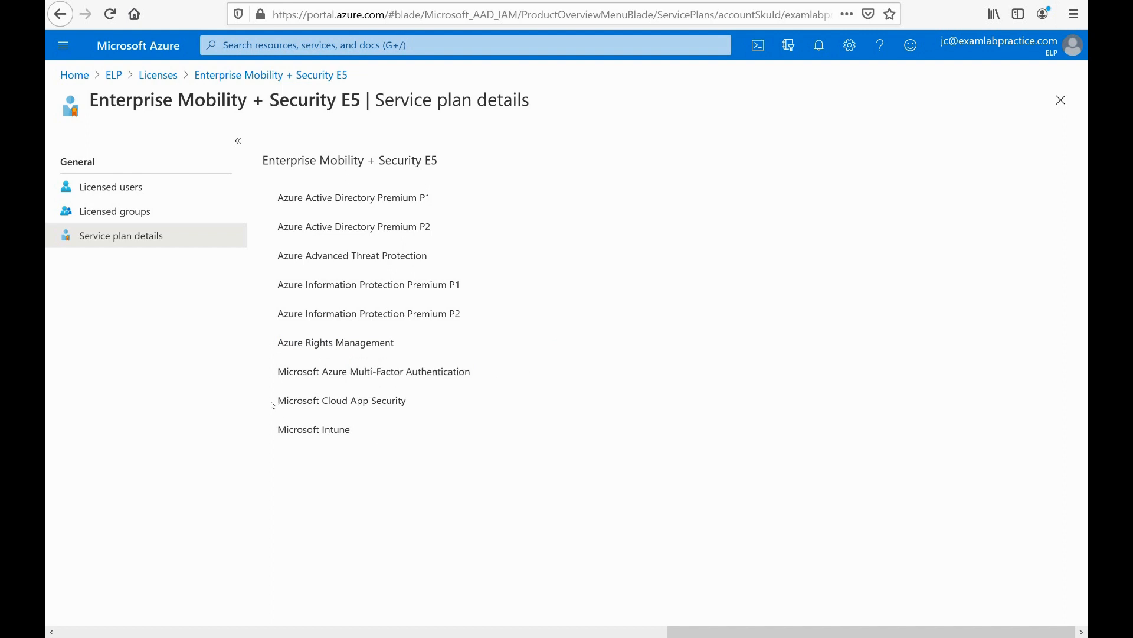
pyautogui.moveTo(482, 217)
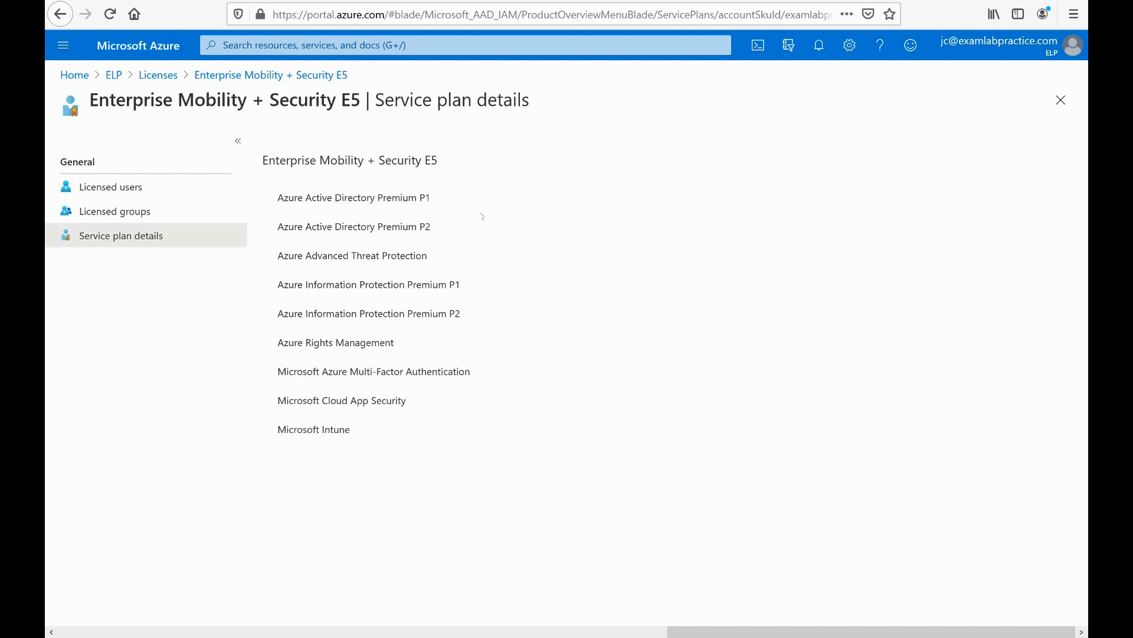
pyautogui.moveTo(563, 340)
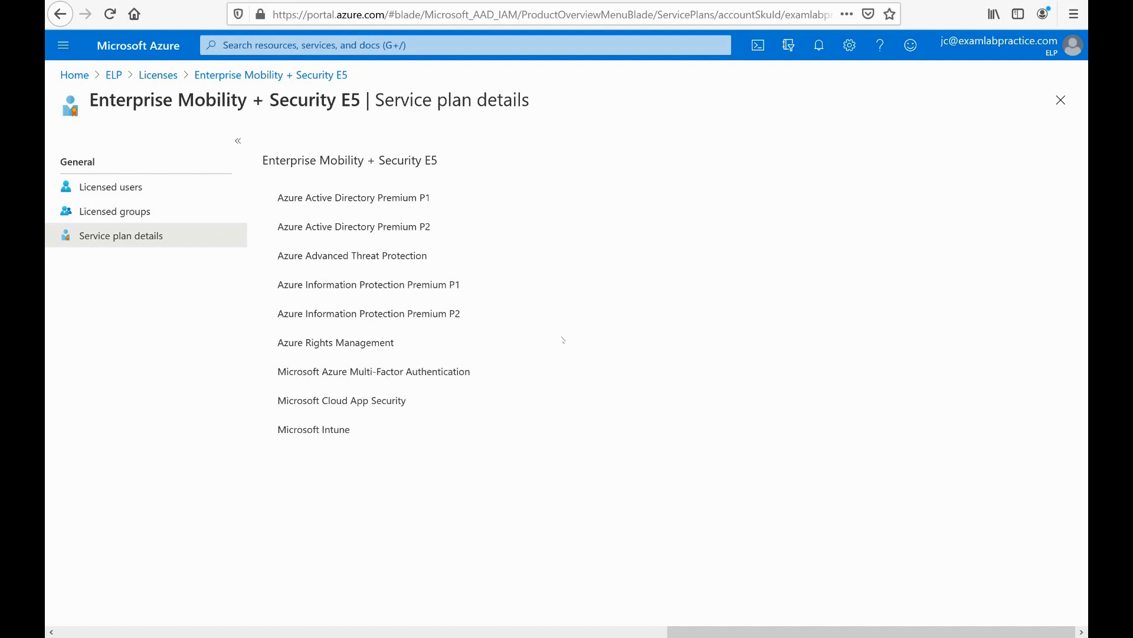
pyautogui.moveTo(365, 281)
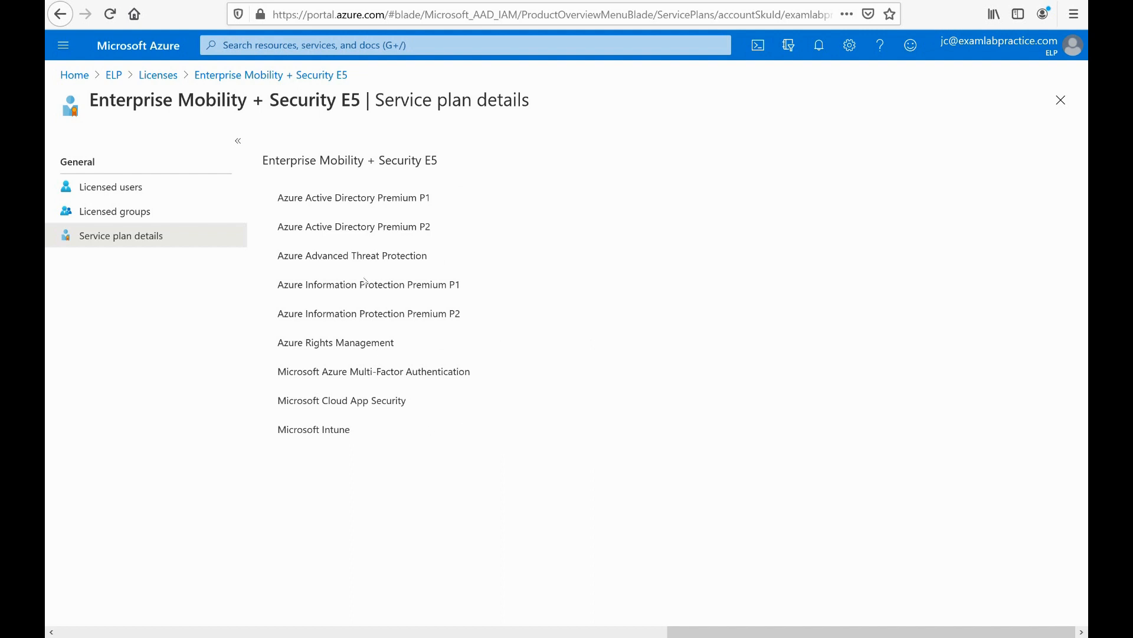
pyautogui.moveTo(393, 448)
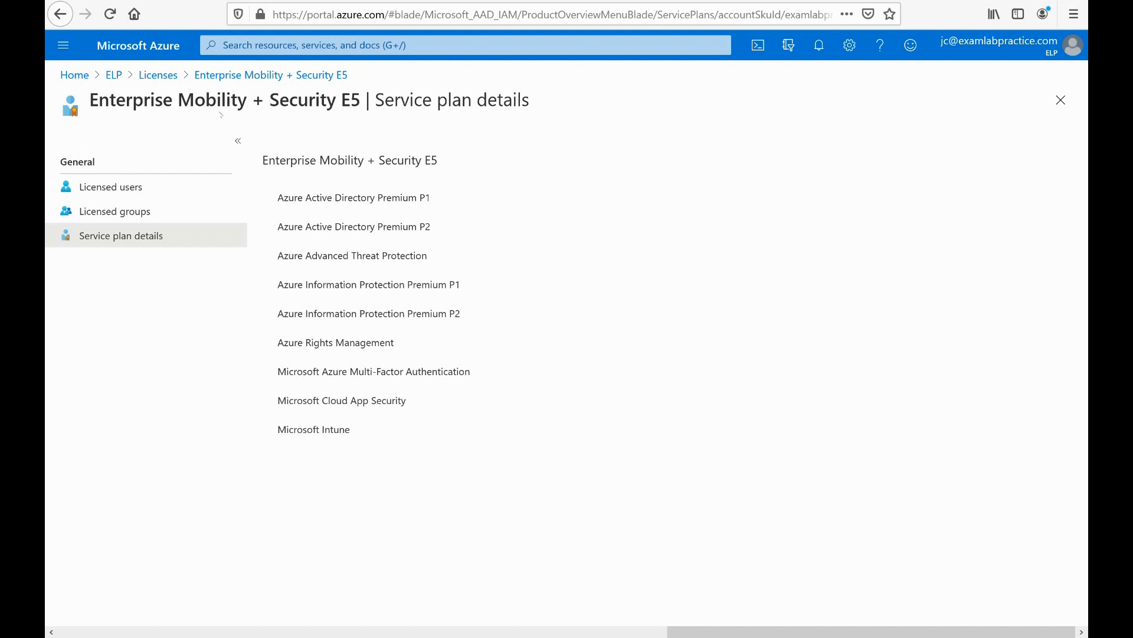
pyautogui.moveTo(351, 303)
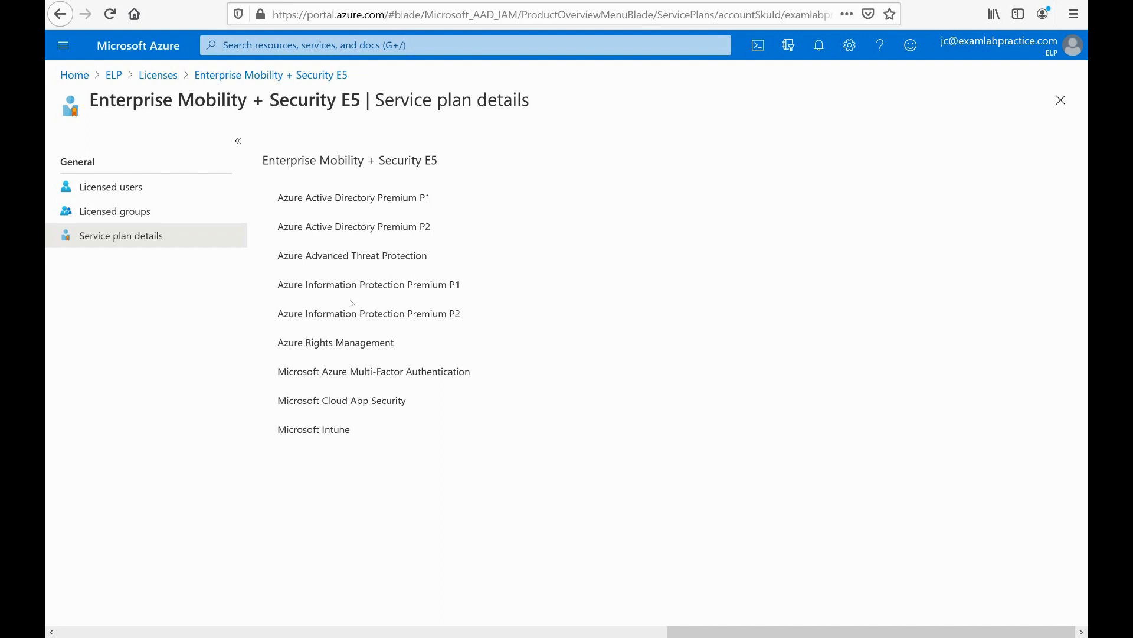